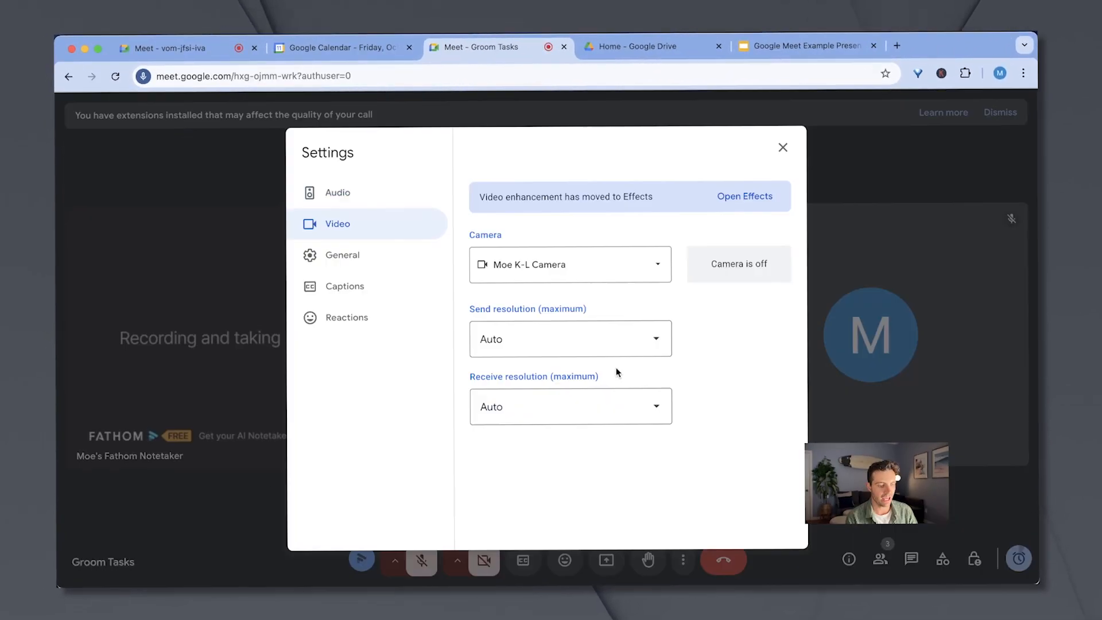
Step: Open the Effects panel with background options from the Video settings
click(745, 197)
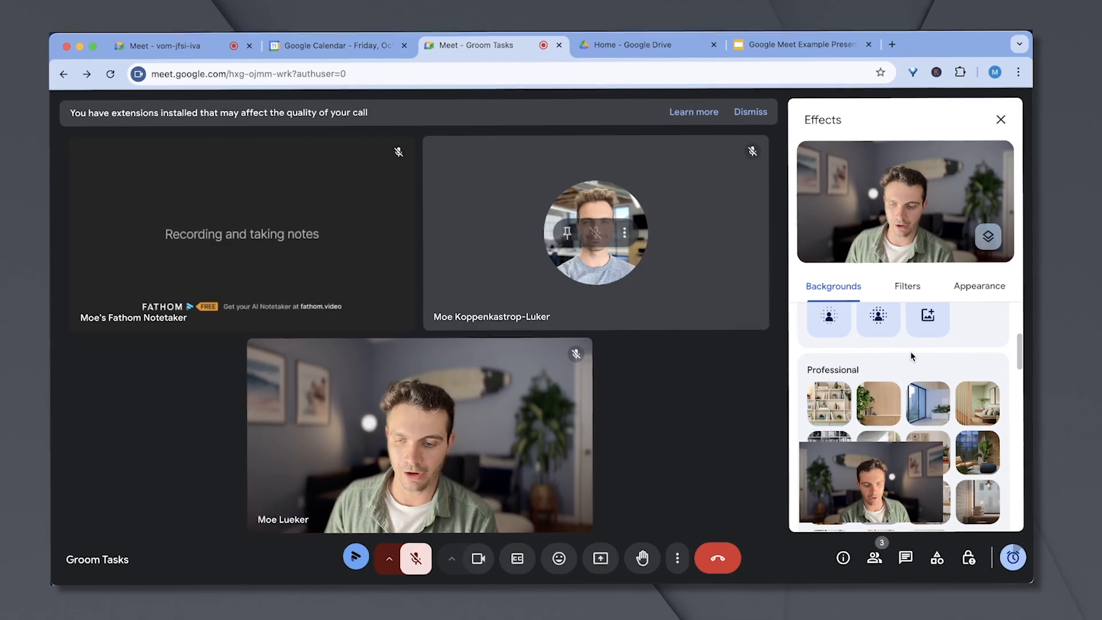
click(717, 557)
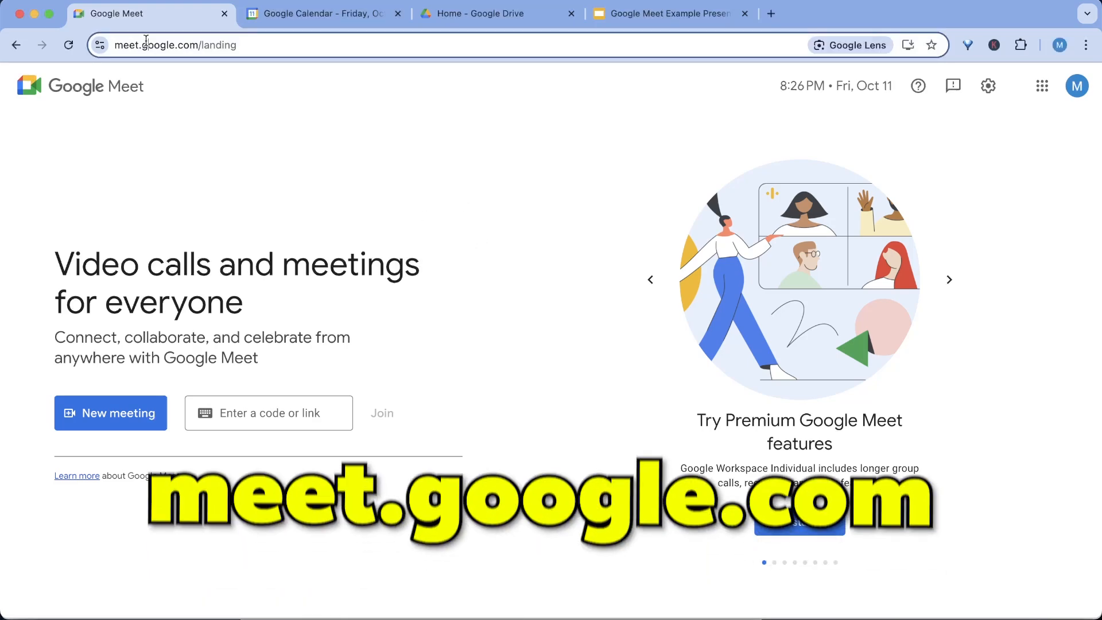
Step: From the Meet start page, create a meeting link for later and copy it
click(320, 13)
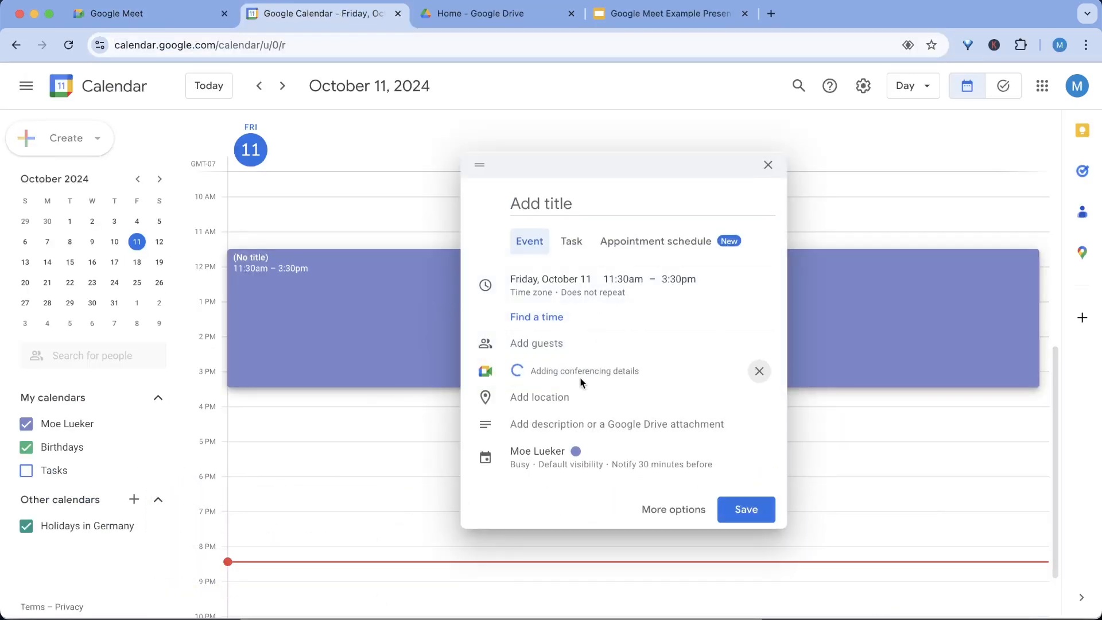
click(767, 165)
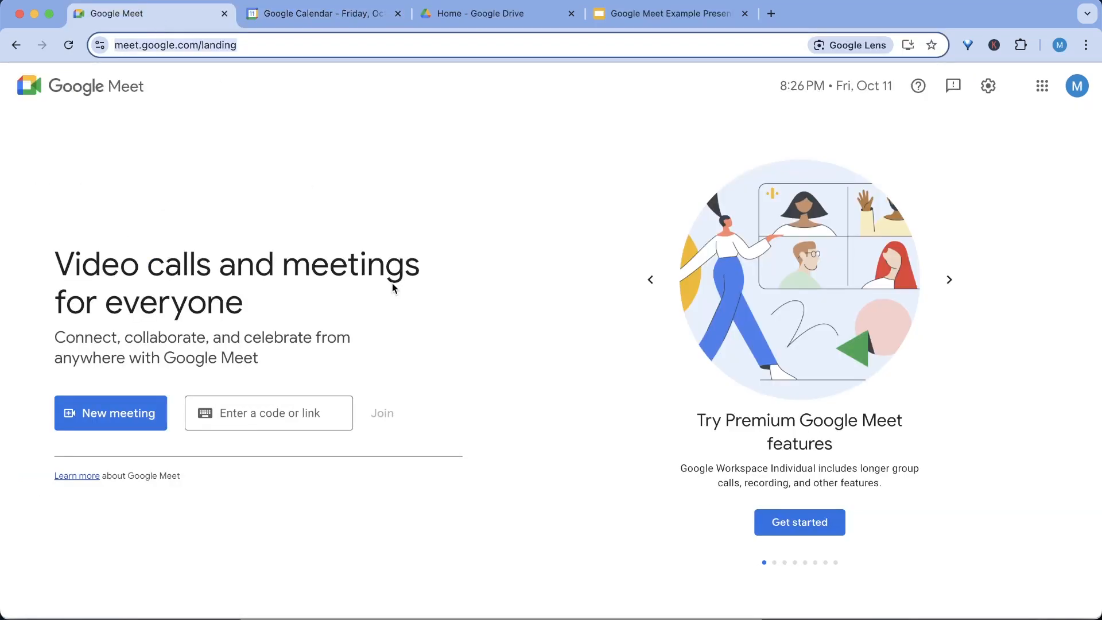
click(109, 412)
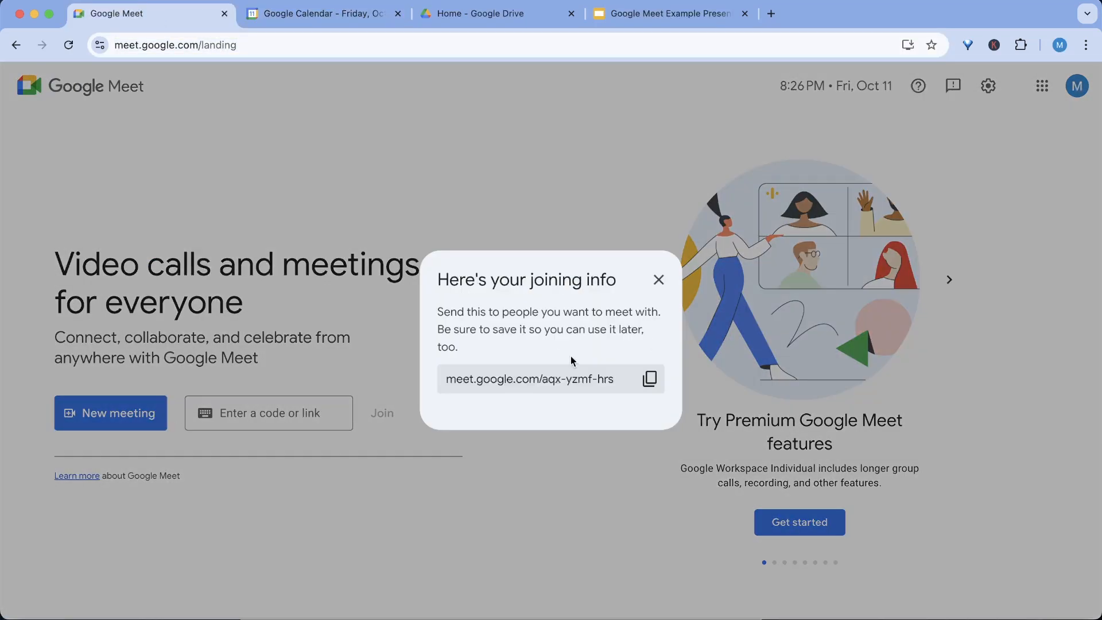
click(648, 378)
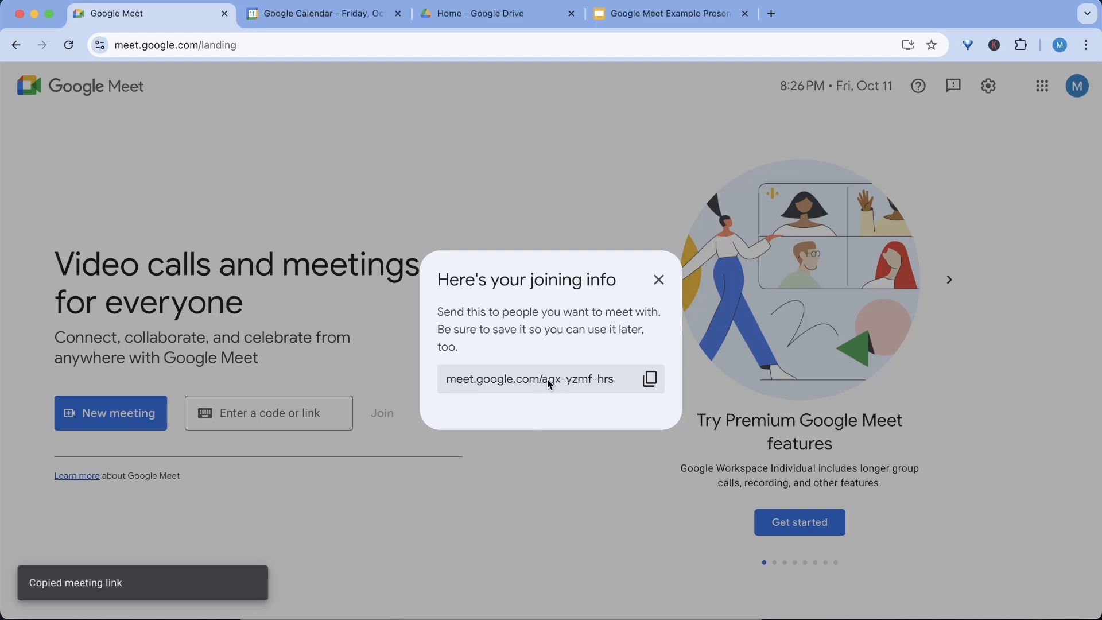
click(658, 279)
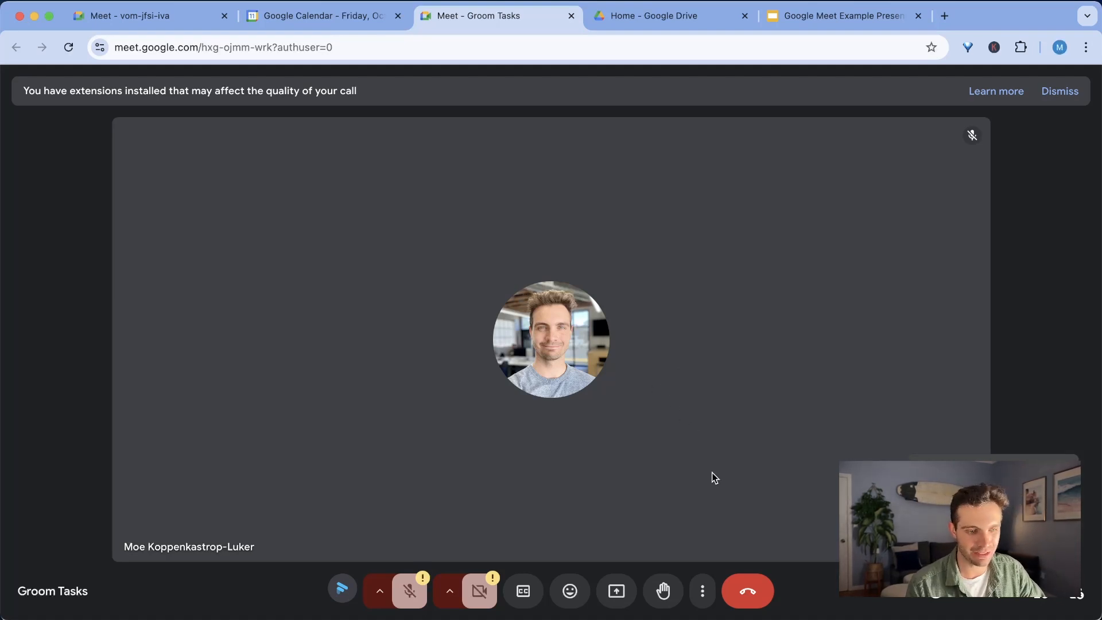
Step: Let the Fathom Notetaker join the Groom Tasks call as a participant tile
click(148, 16)
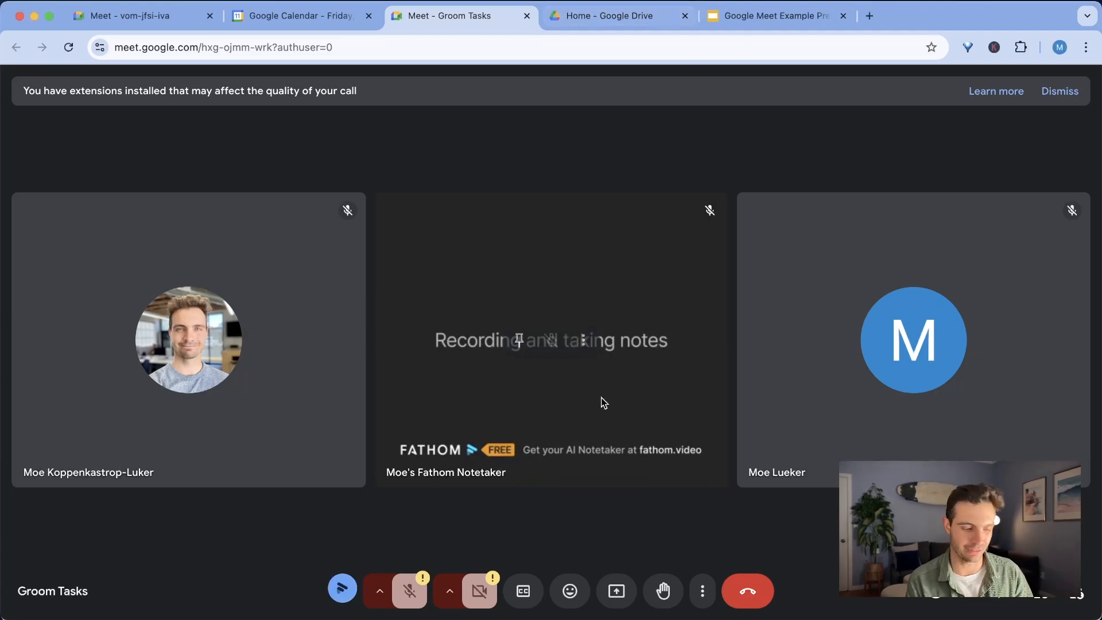
click(616, 591)
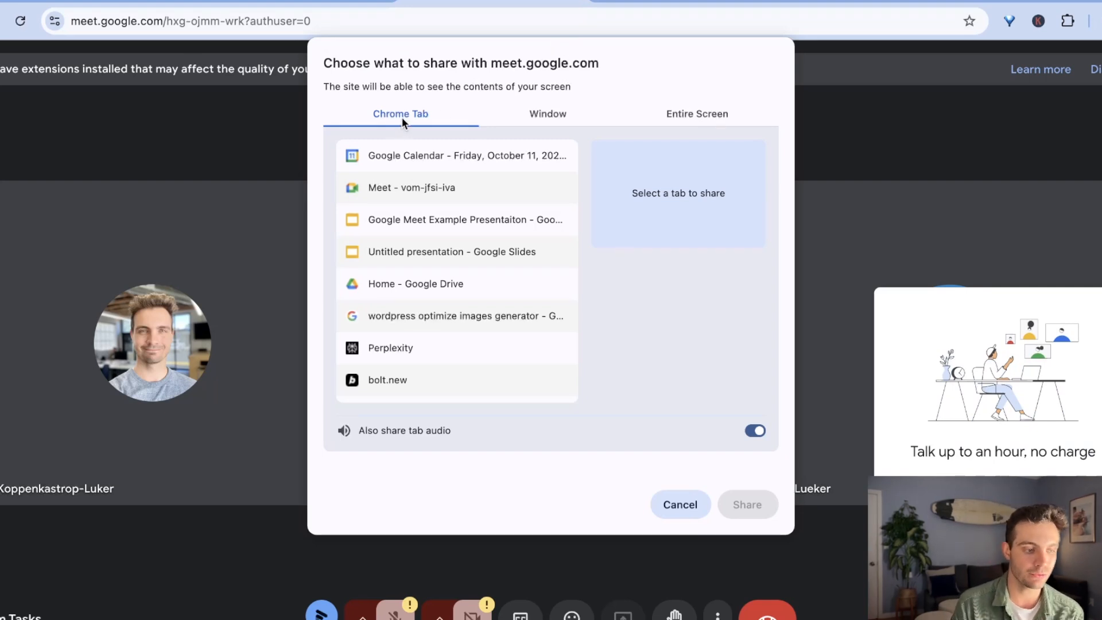
Step: Browse the Chrome Tab, Window and Entire Screen options in the share dialog
click(547, 114)
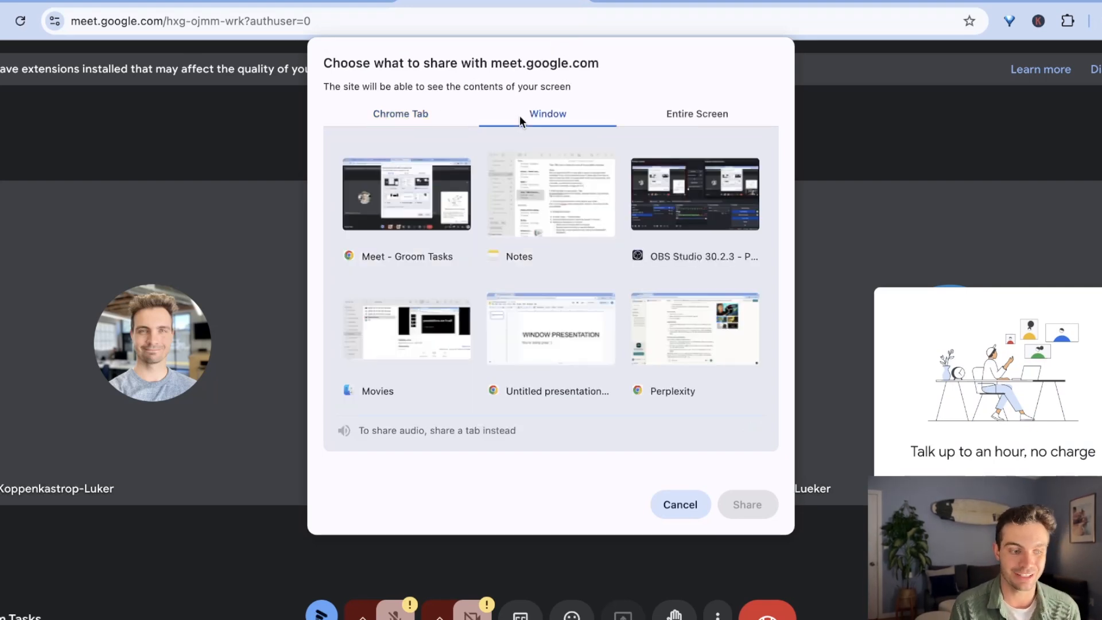
click(697, 113)
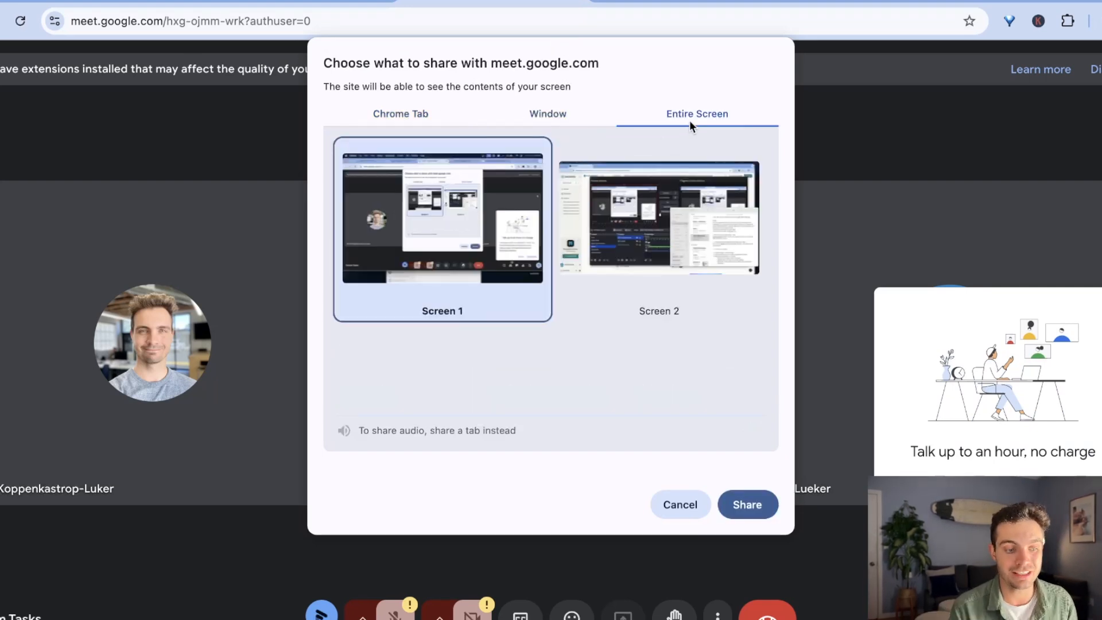
click(400, 113)
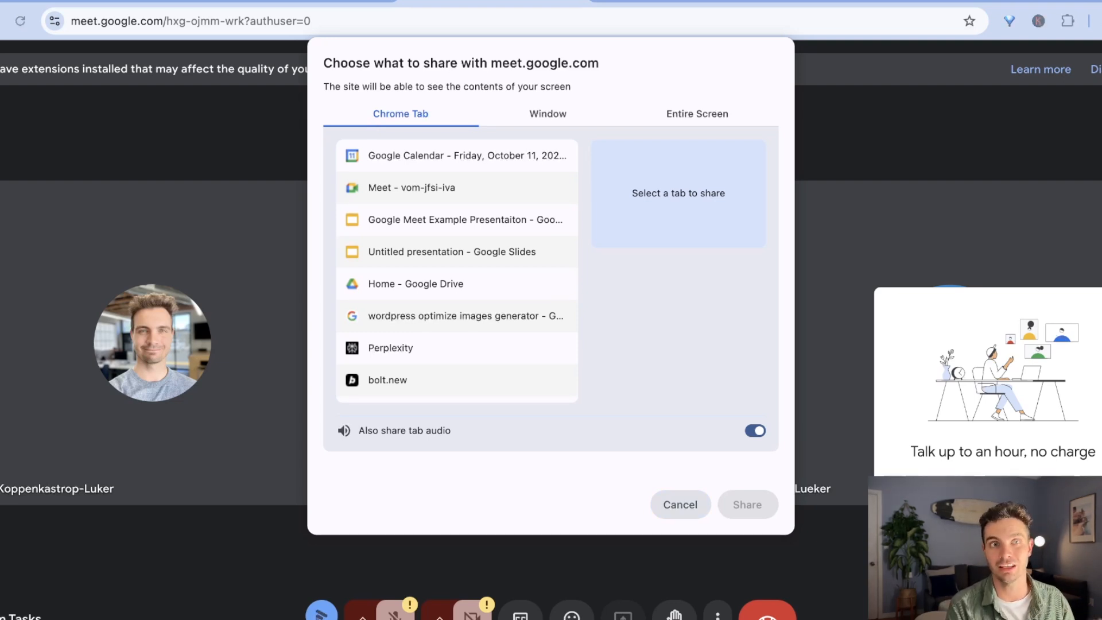
click(547, 114)
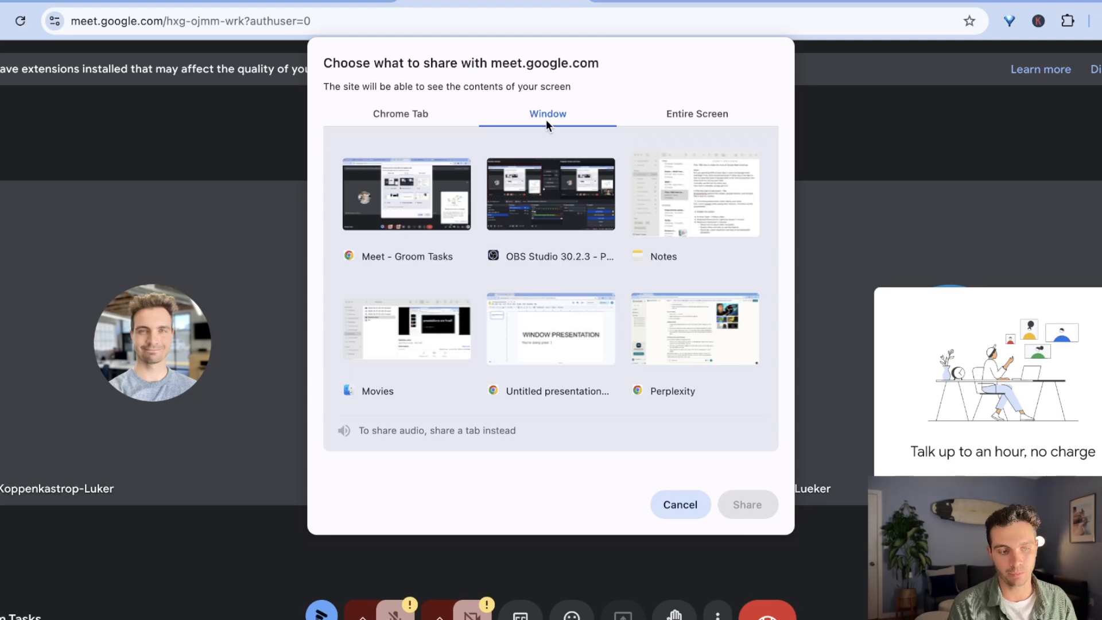
mouse_move(555, 125)
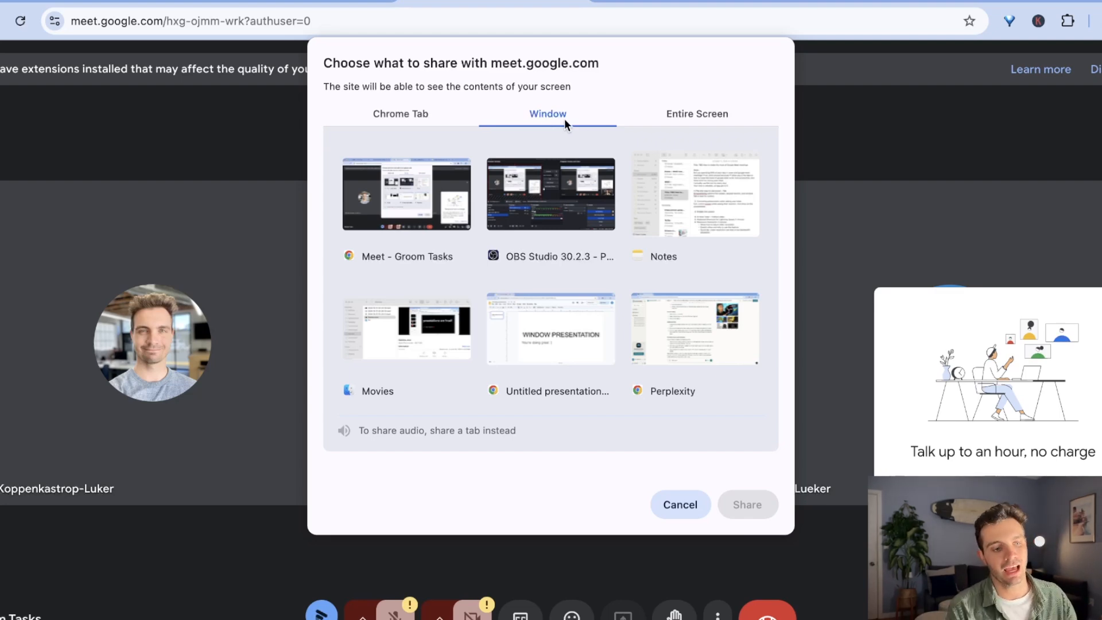
click(696, 114)
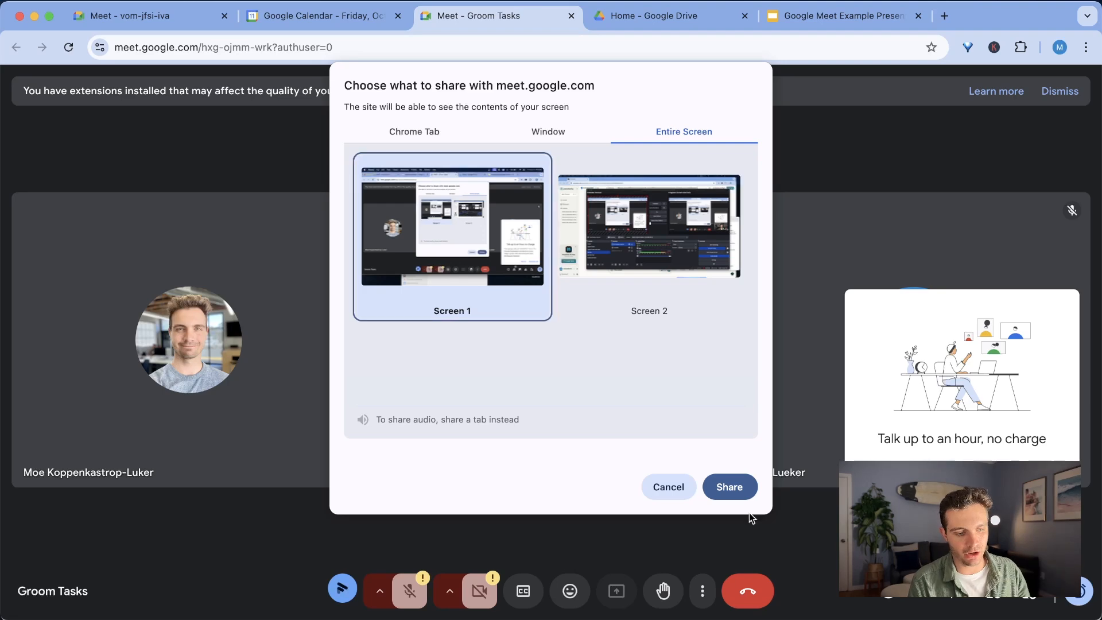
Step: Share Screen 1, dismiss the infinity mirror warning, then stop presenting
click(728, 486)
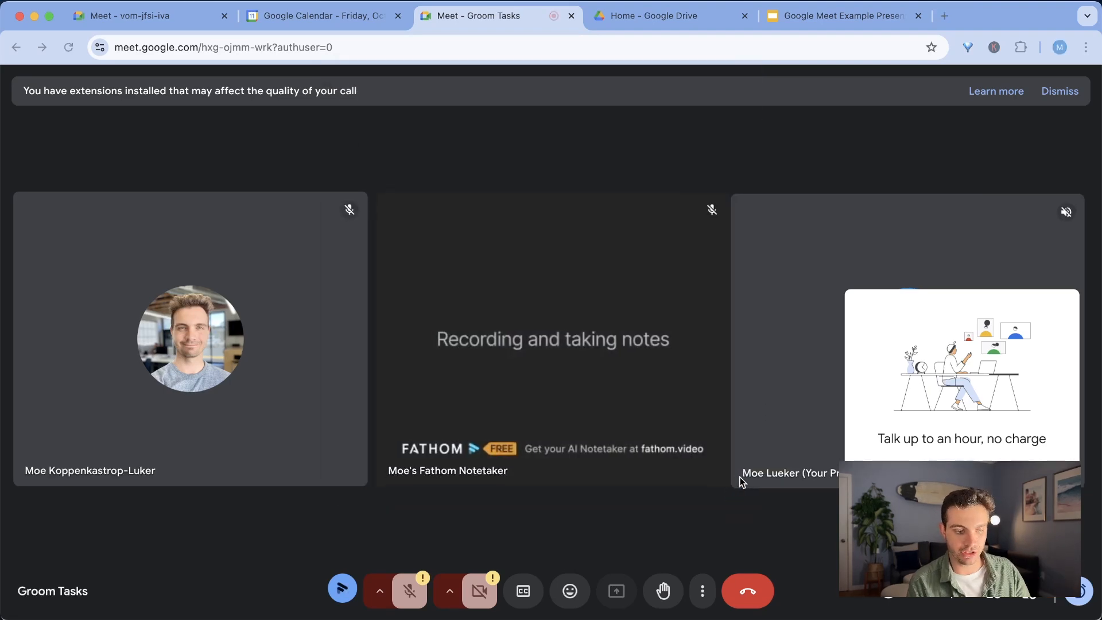
click(615, 590)
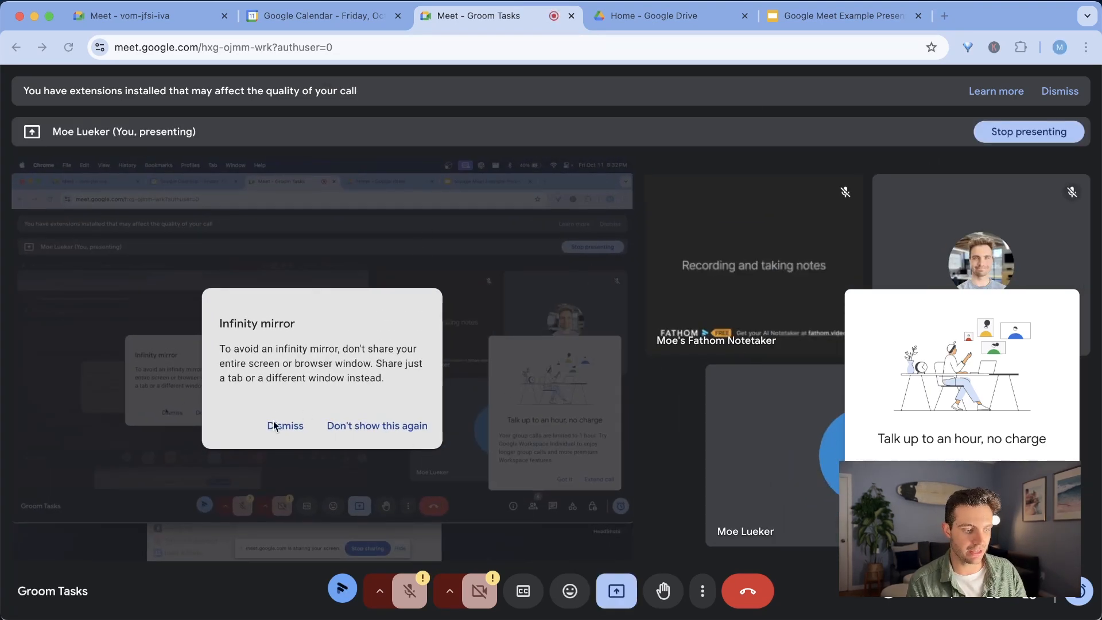
click(285, 425)
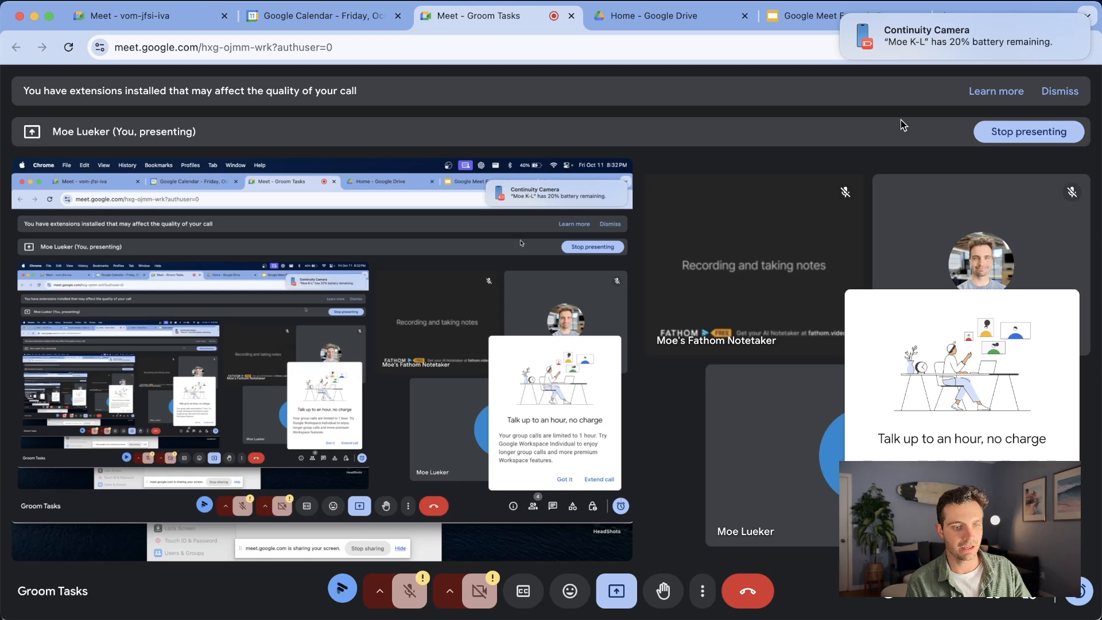
click(615, 590)
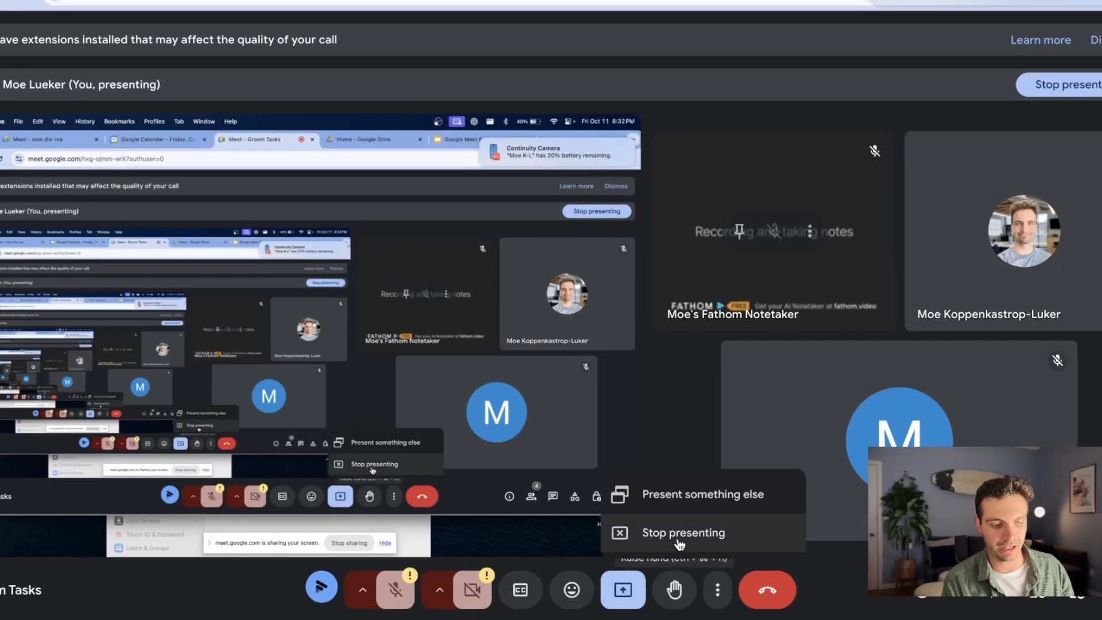
click(681, 532)
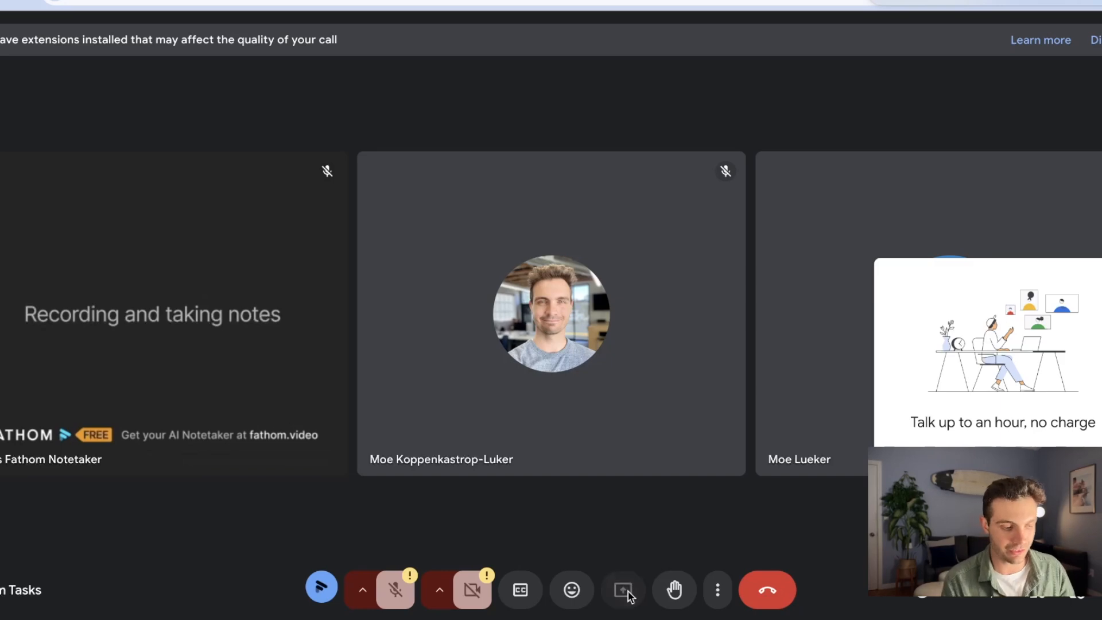
click(621, 589)
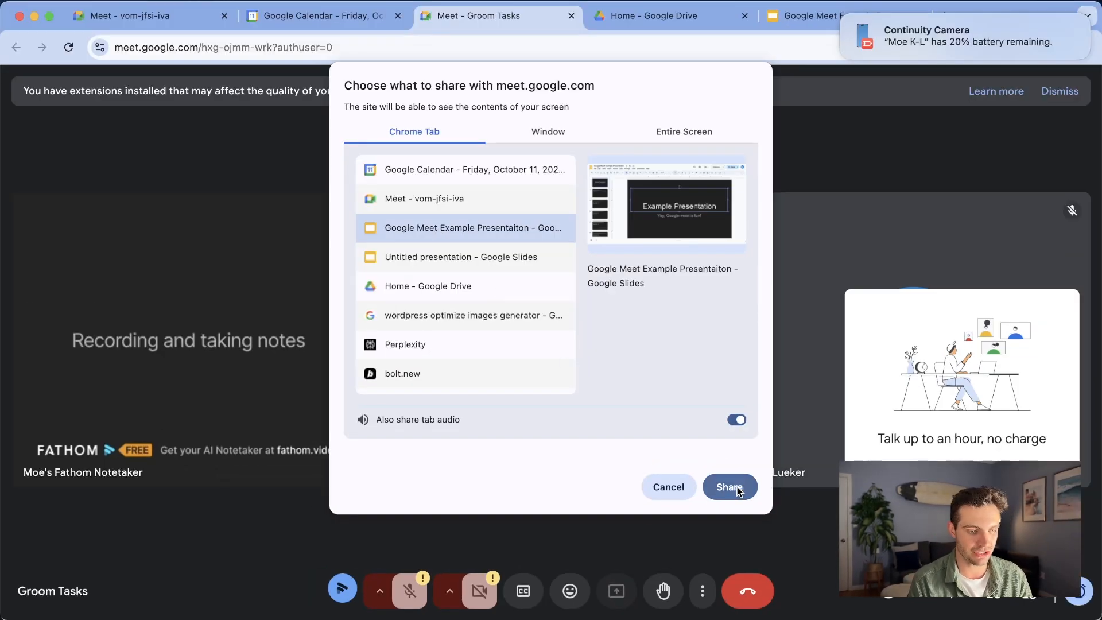
Step: Share the Example Presentation tab, advance through slide 7, then stop sharing
click(729, 486)
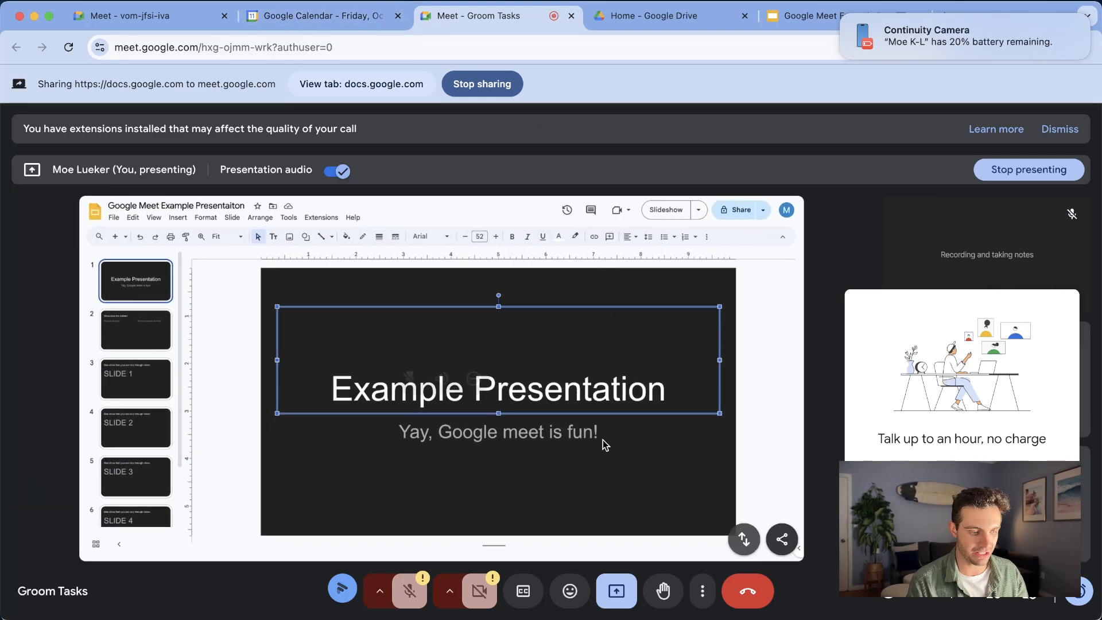
click(836, 15)
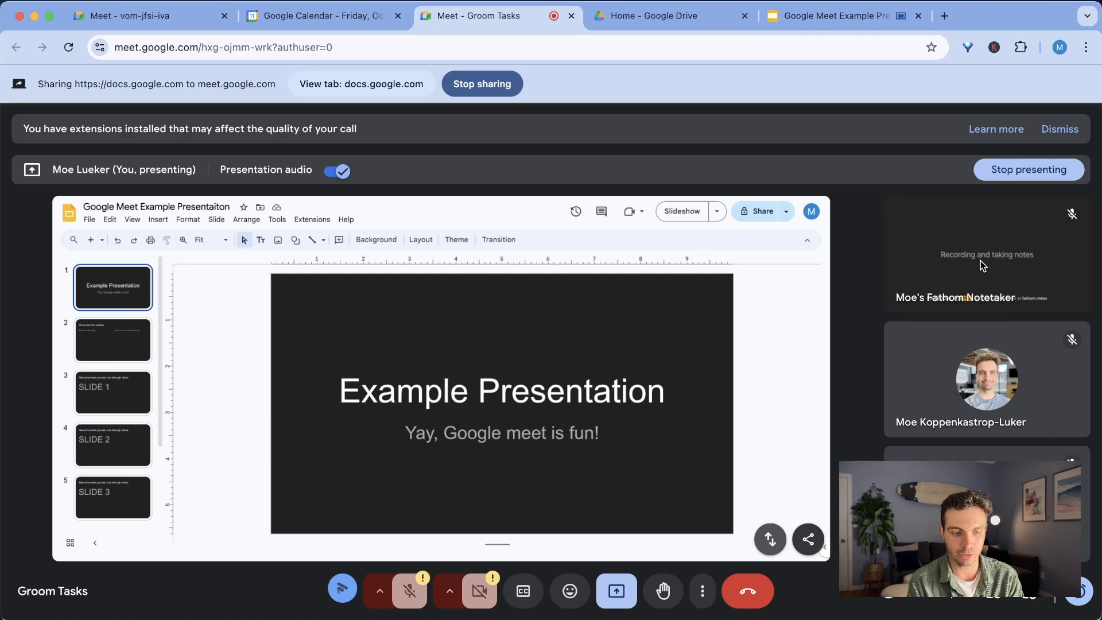
mouse_move(638, 427)
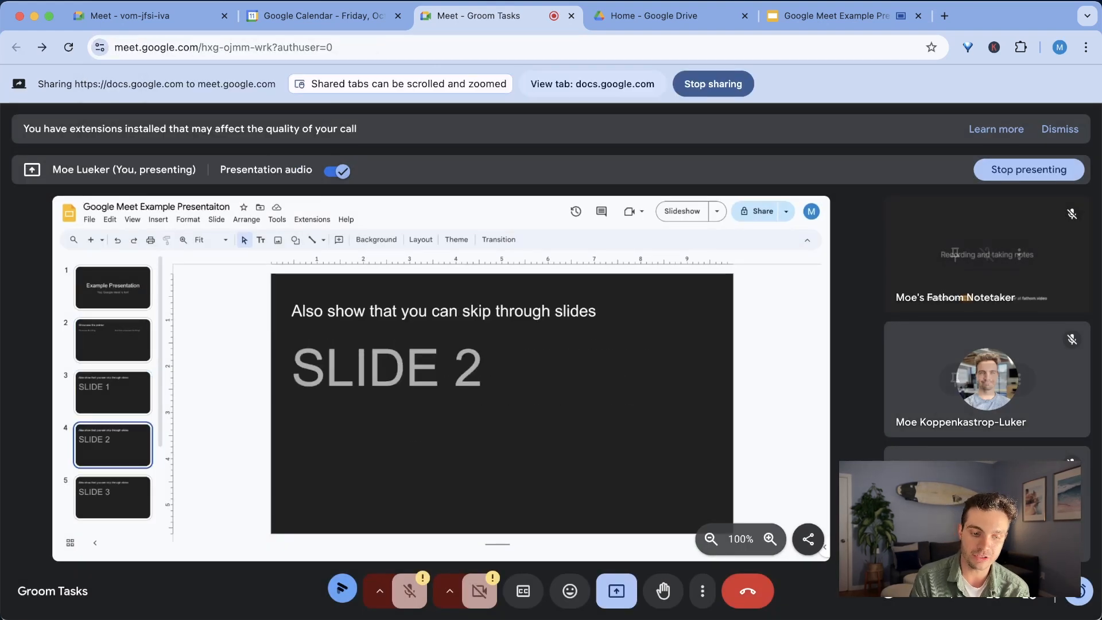
mouse_move(606, 431)
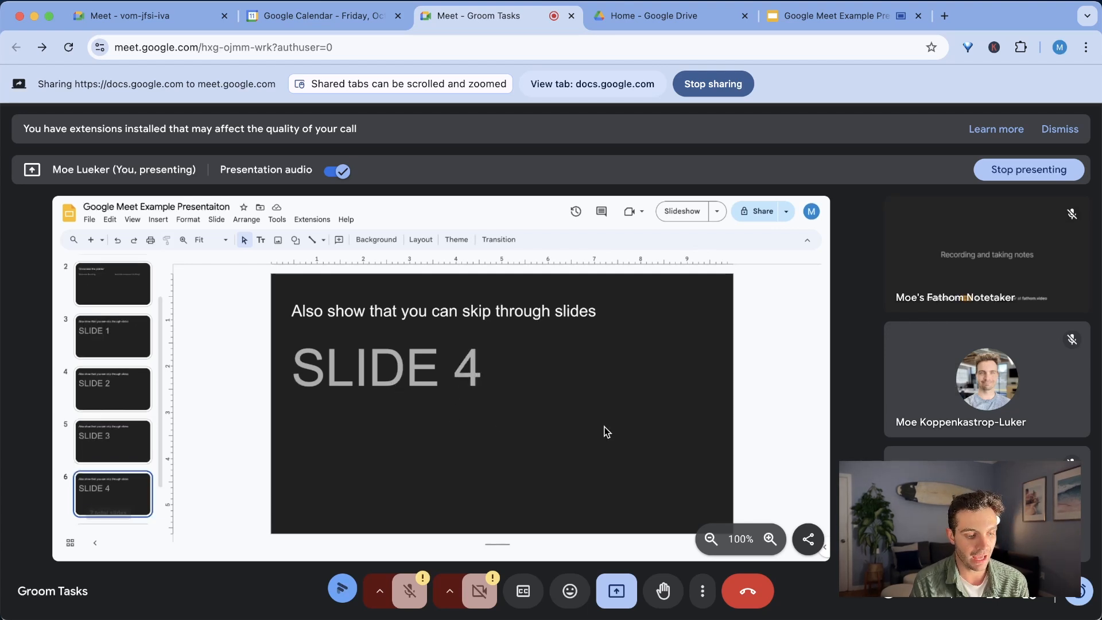
click(113, 336)
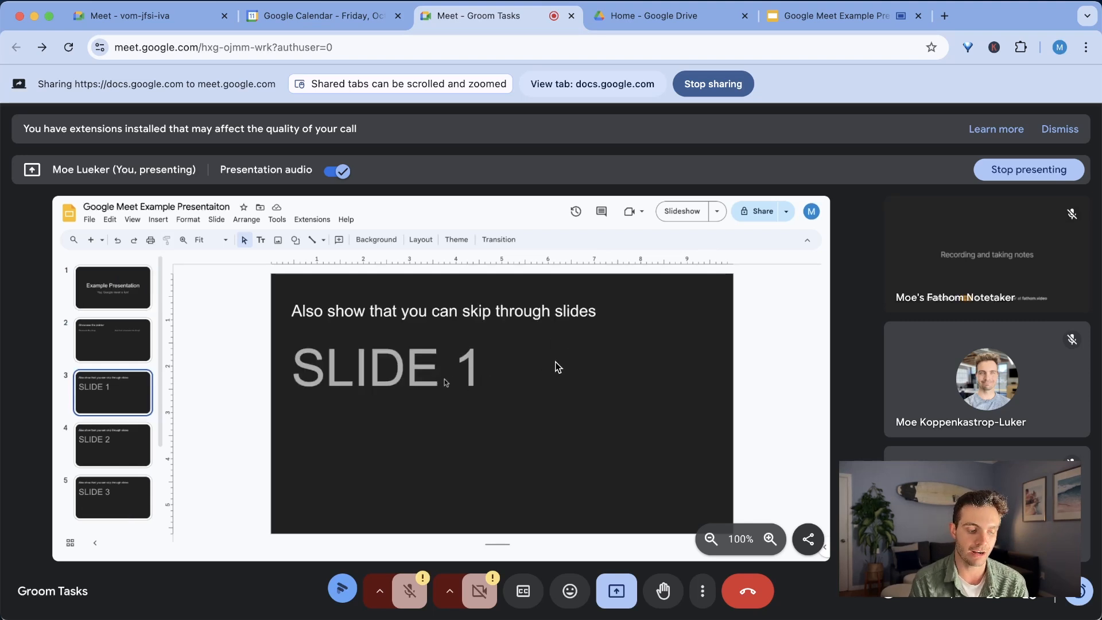
mouse_move(503, 384)
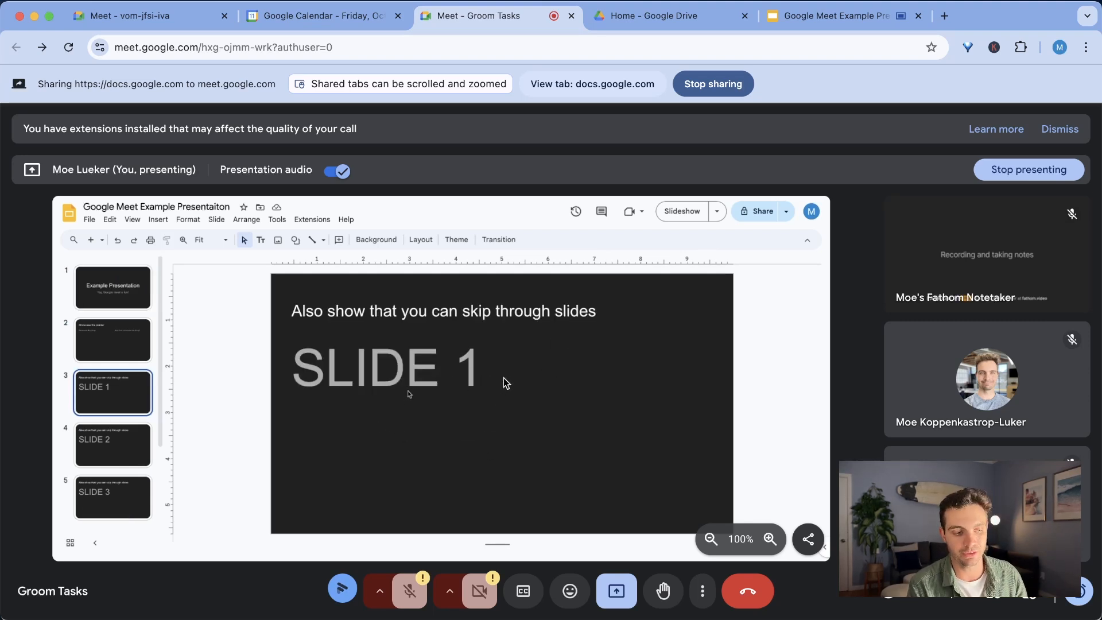
click(113, 341)
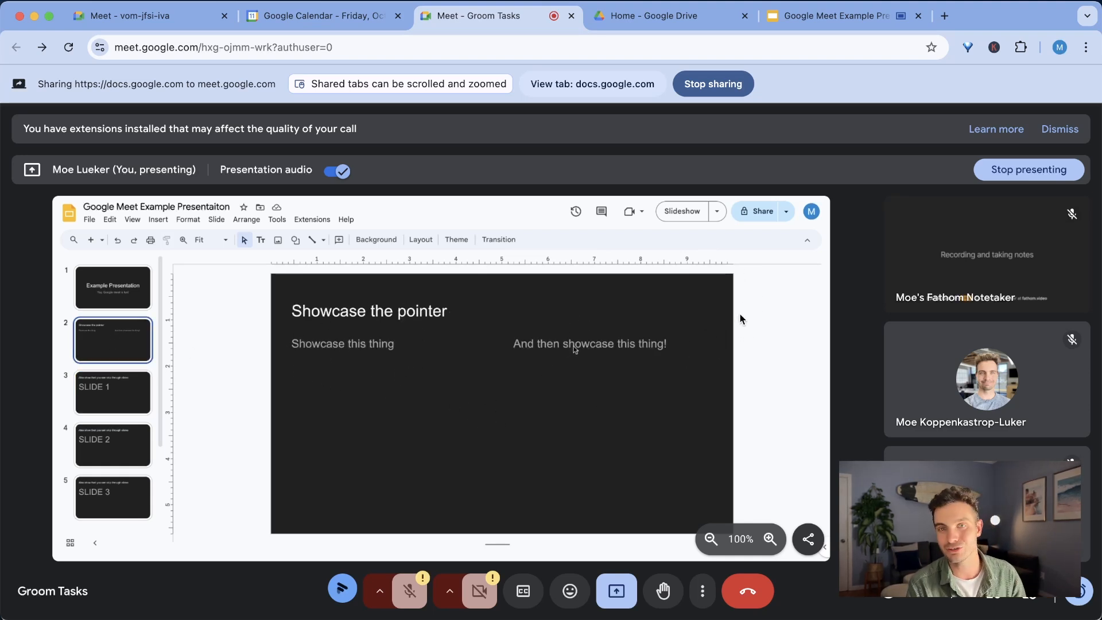
click(112, 444)
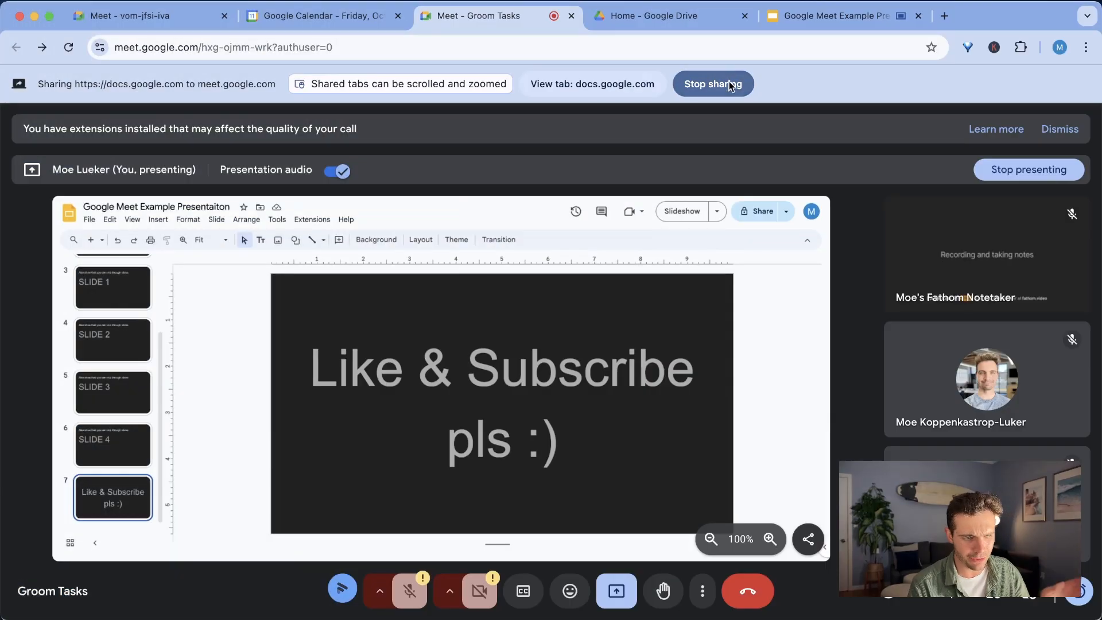
click(711, 84)
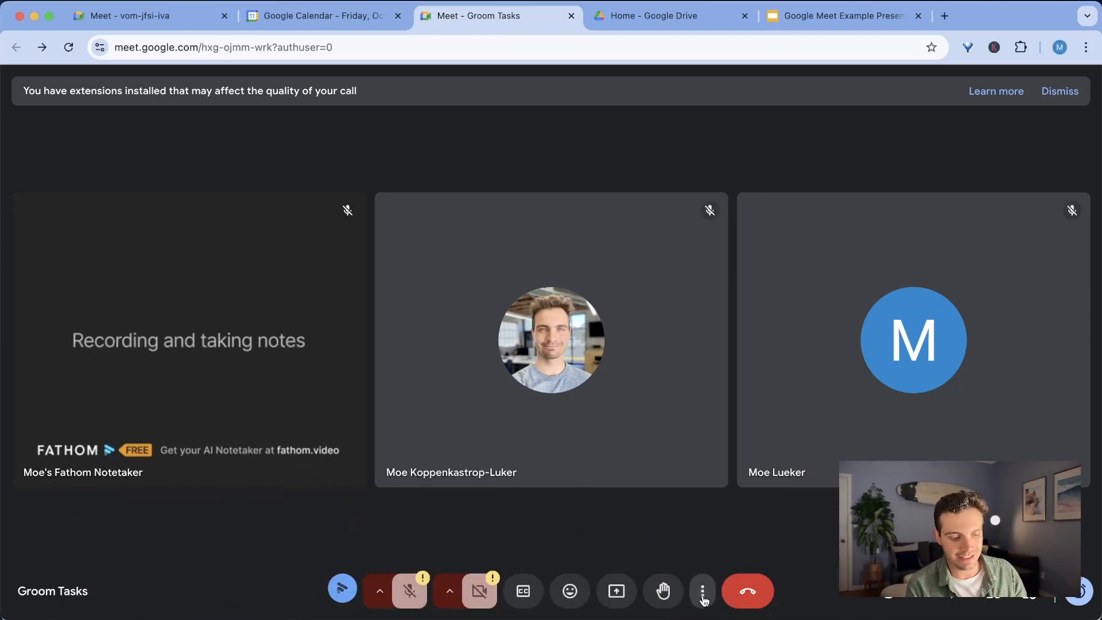
Step: Turn on captions from More options and view the microphone warning details
click(701, 590)
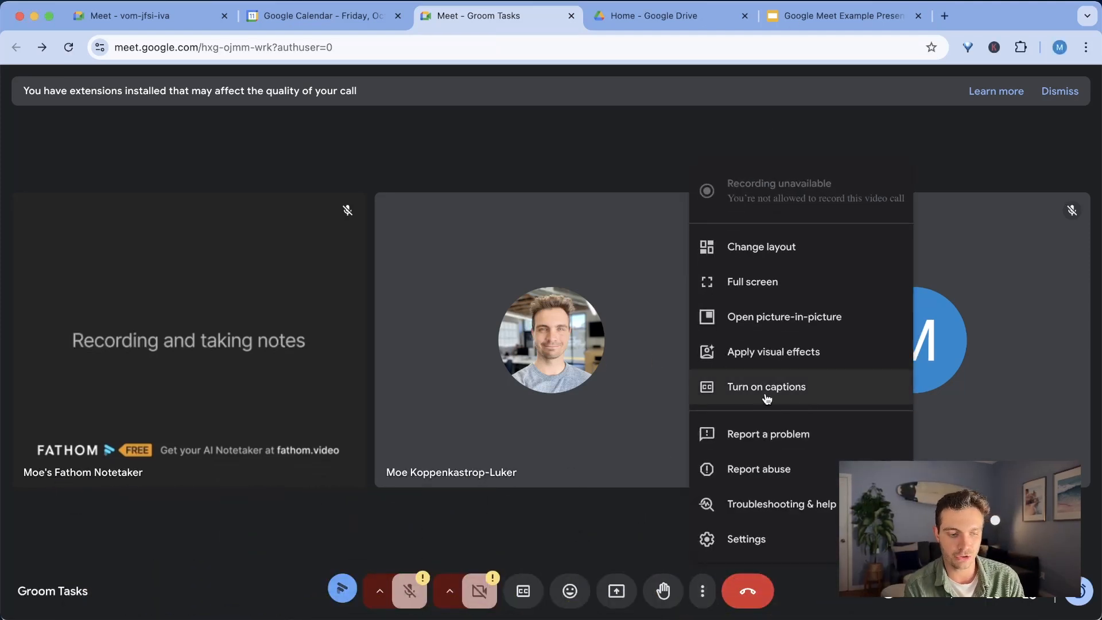
click(765, 386)
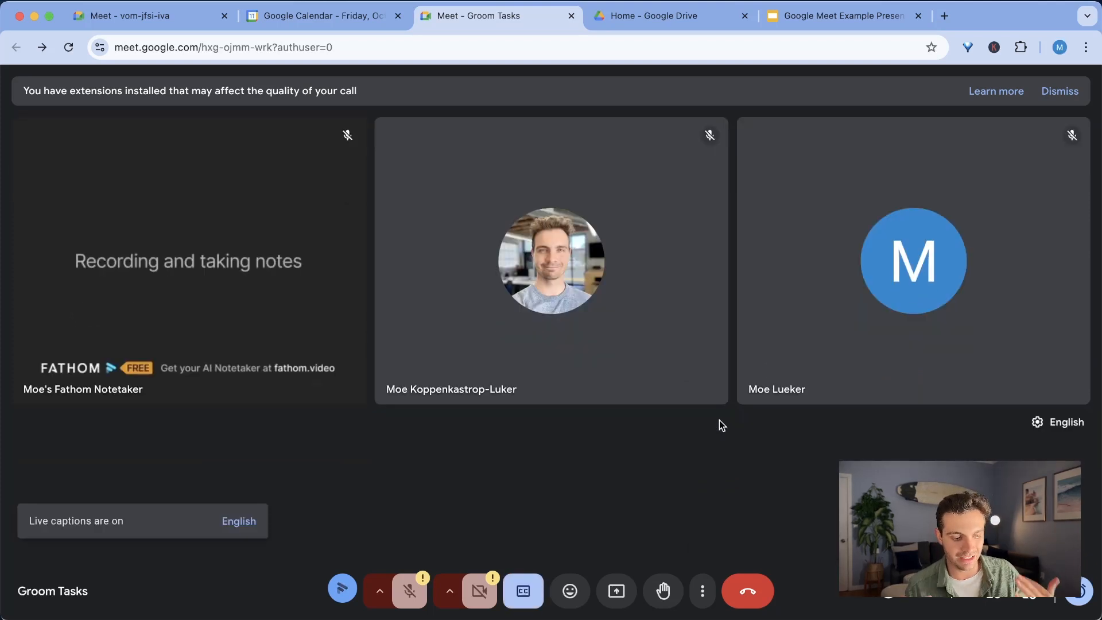
mouse_move(409, 591)
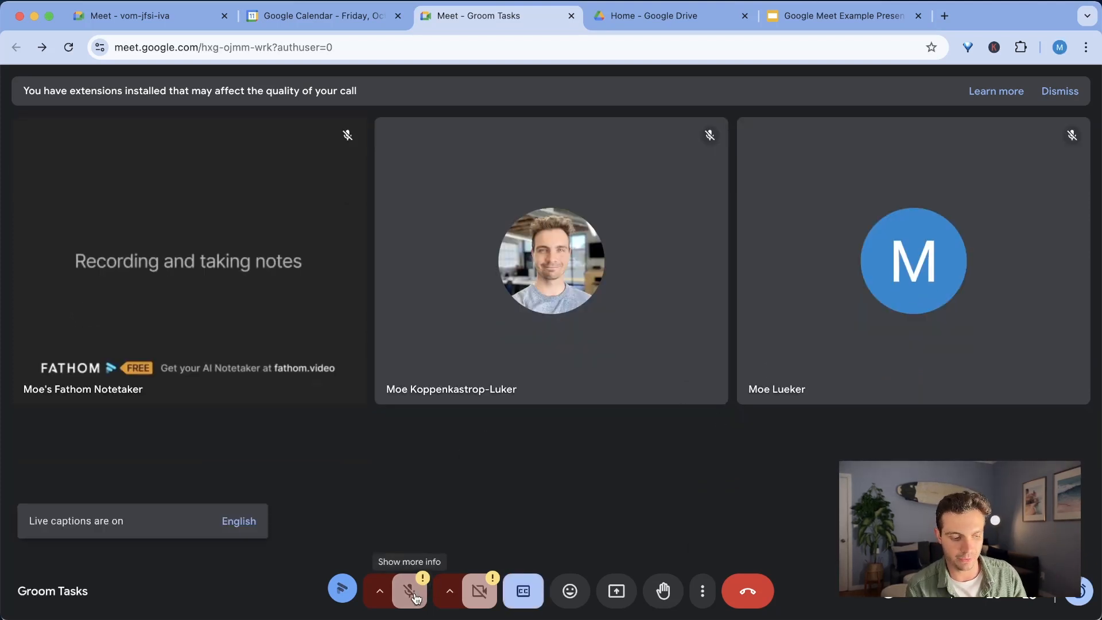
click(409, 591)
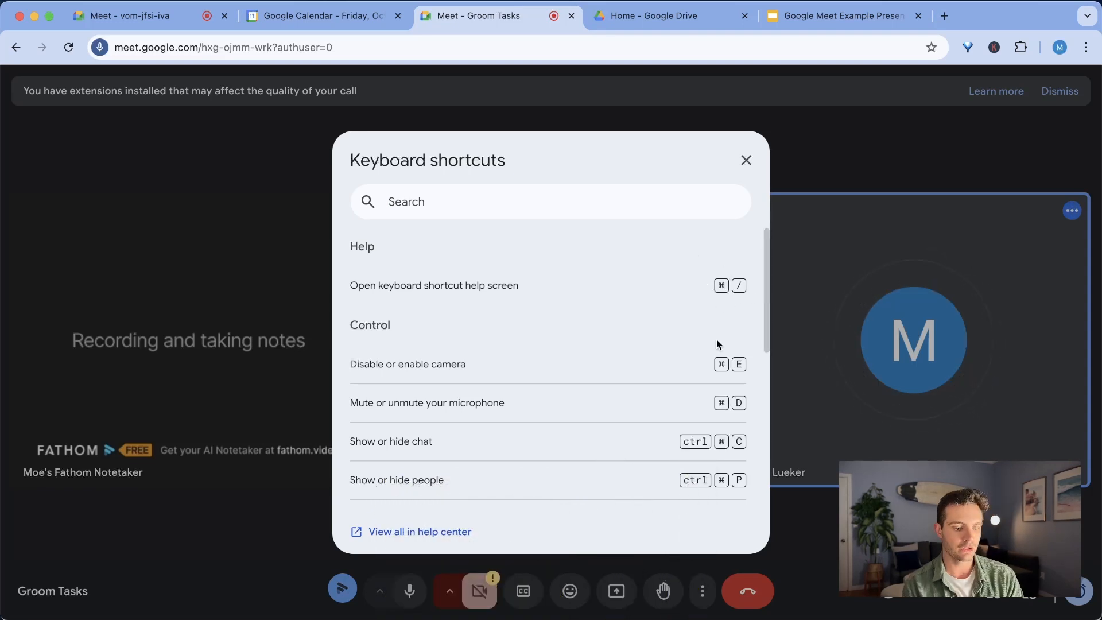
Step: Turn the camera off with Cmd+E and mute the mic via Cmd+D and the mic button
scroll(down, 3)
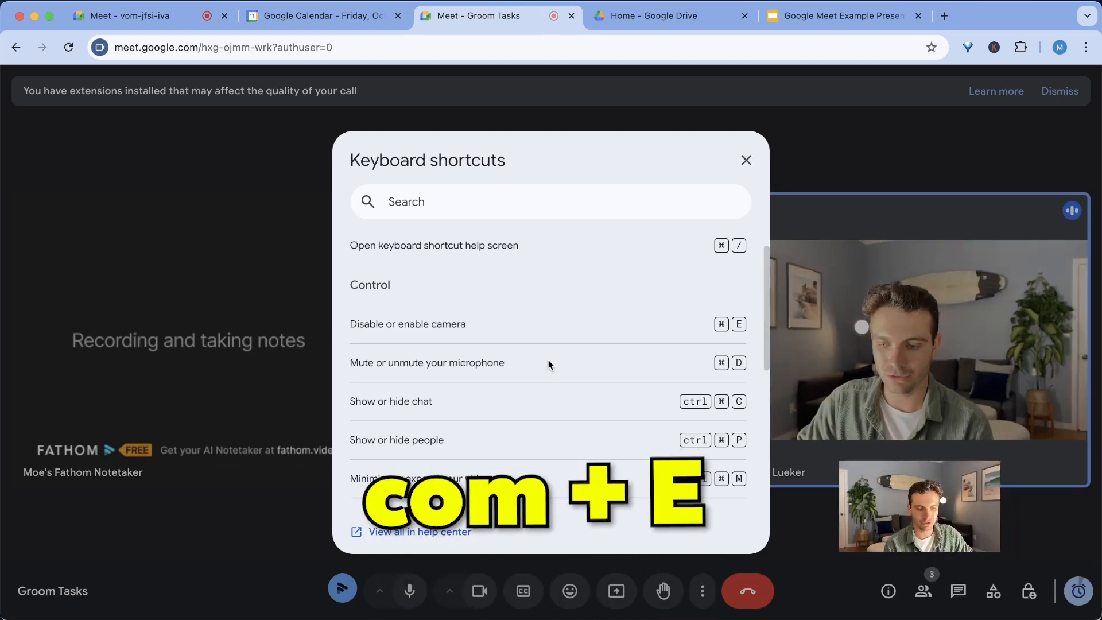
key(cmd+e)
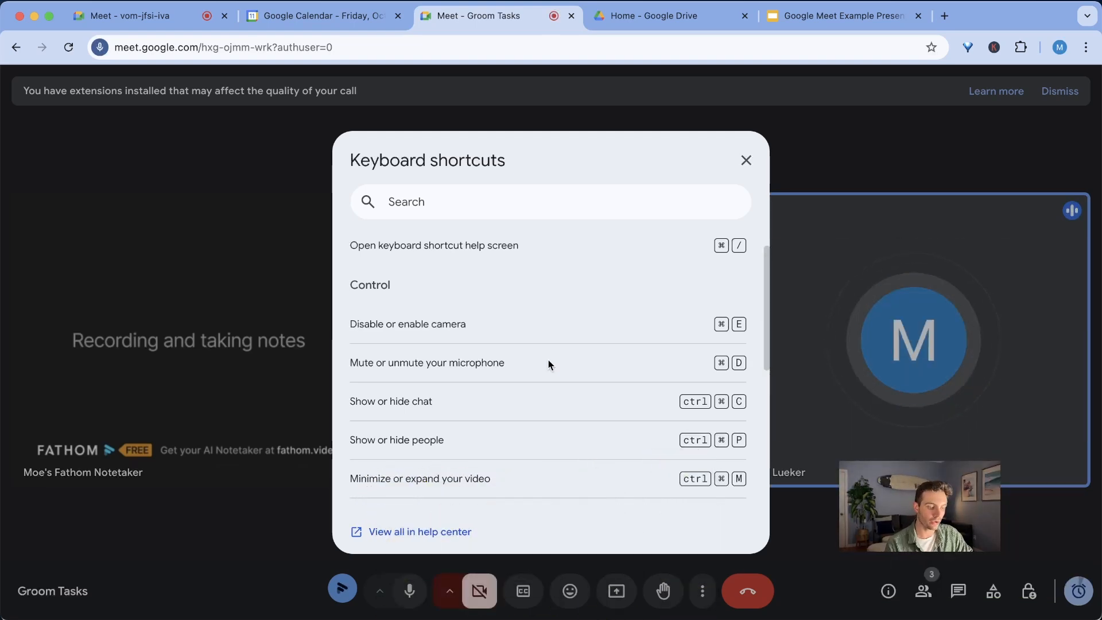
key(cmd+d)
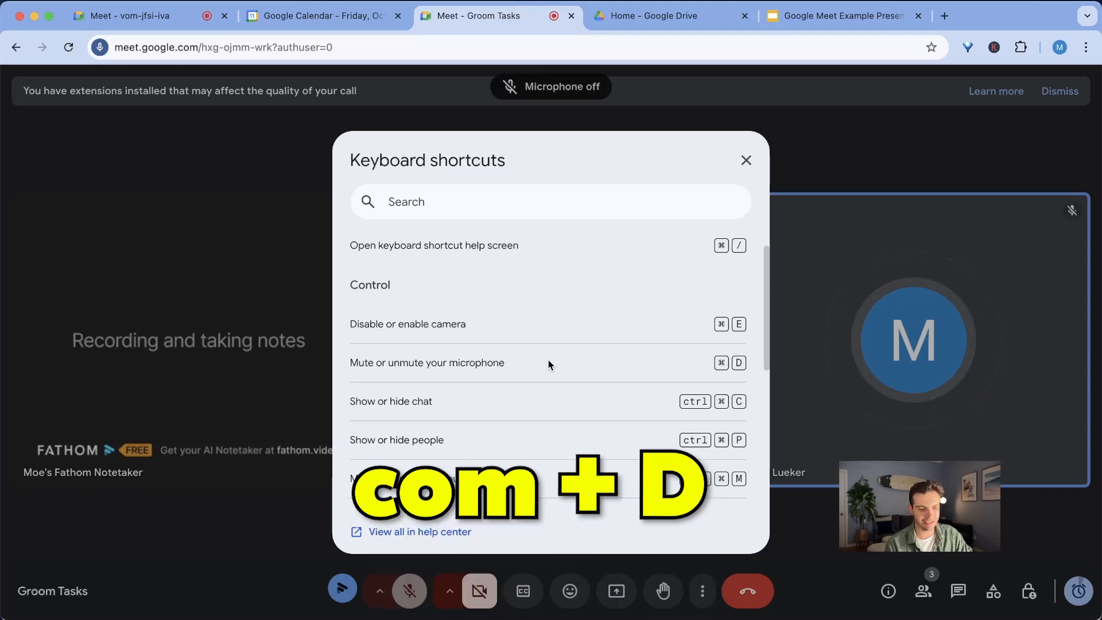
click(409, 591)
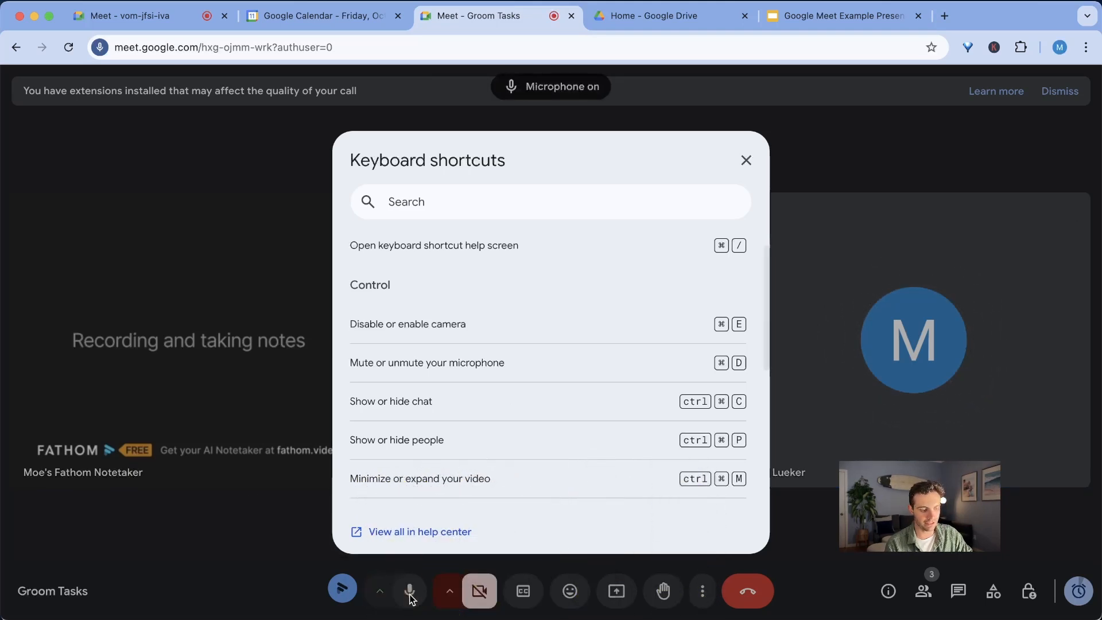
click(410, 590)
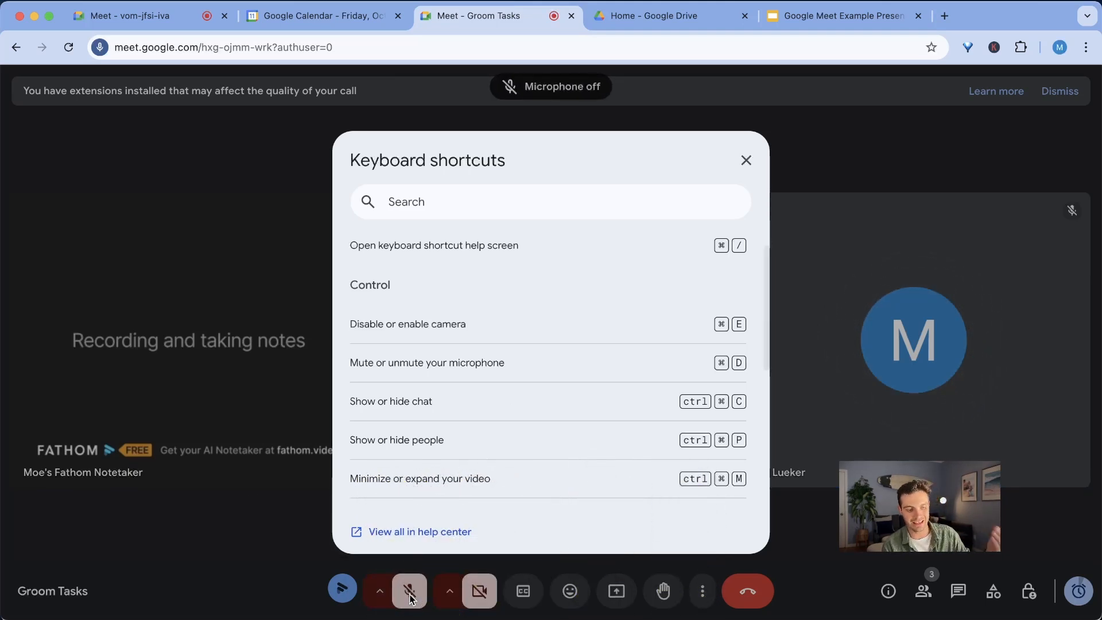
Step: Open the call panel with Ctrl+Cmd+P and close the keyboard shortcuts list
scroll(down, 3)
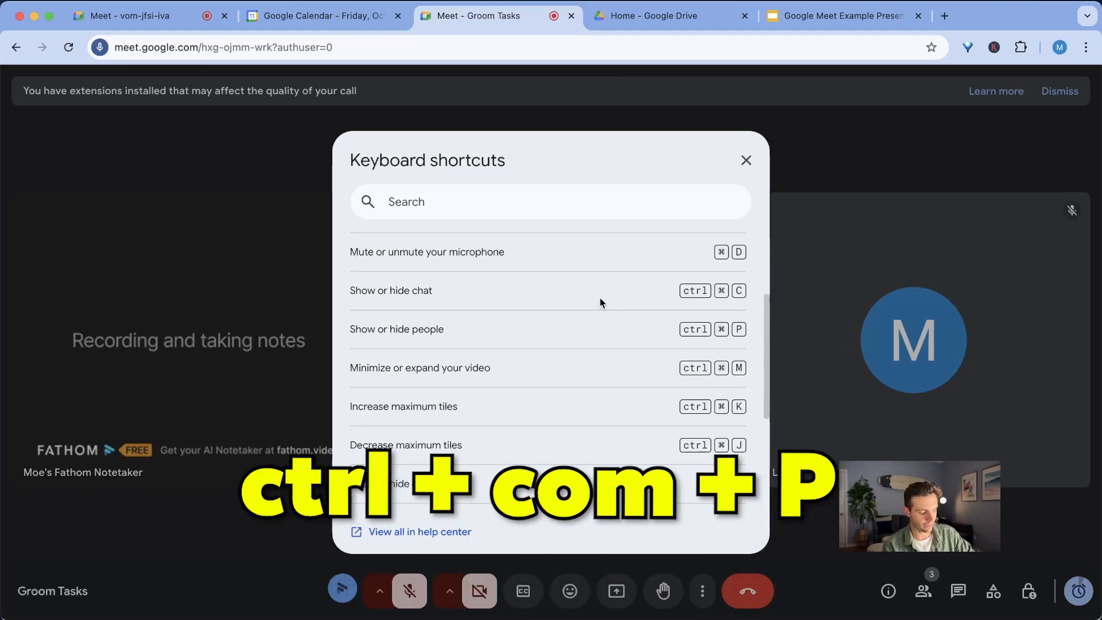
key(ctrl+cmd+p)
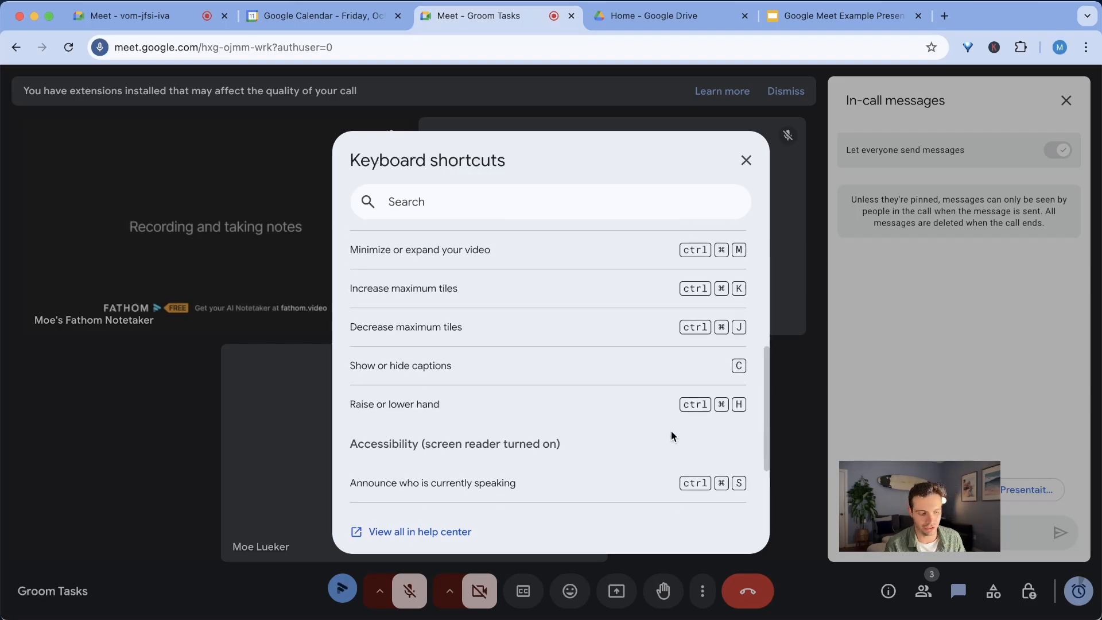
click(746, 159)
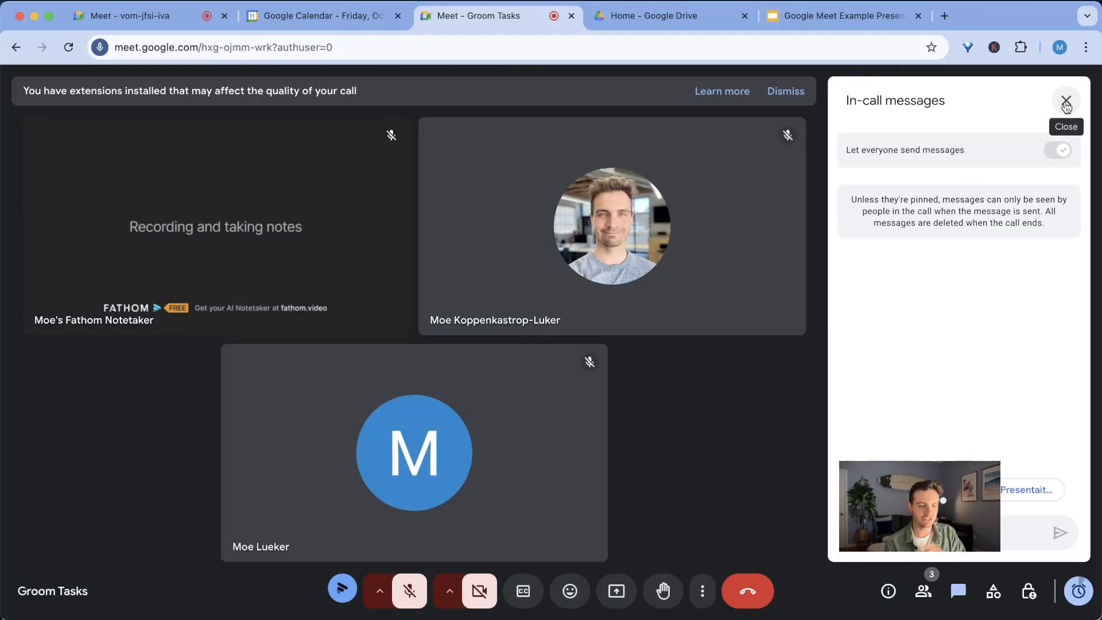
Step: Cap the send resolution at 180p and receive resolution at 1080p in Video settings
click(702, 590)
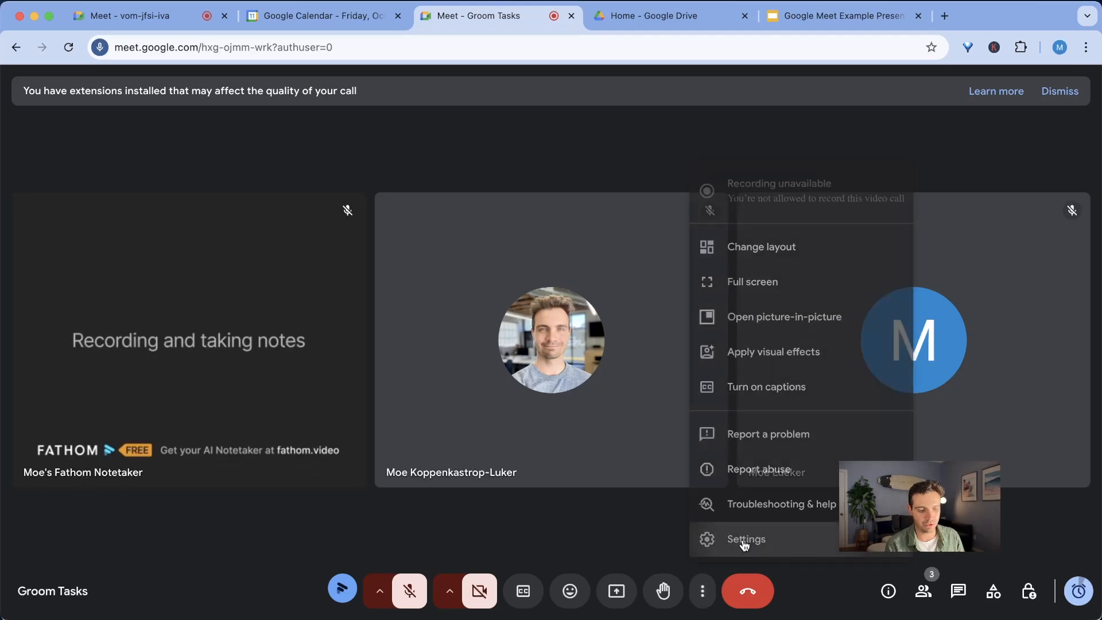
click(745, 539)
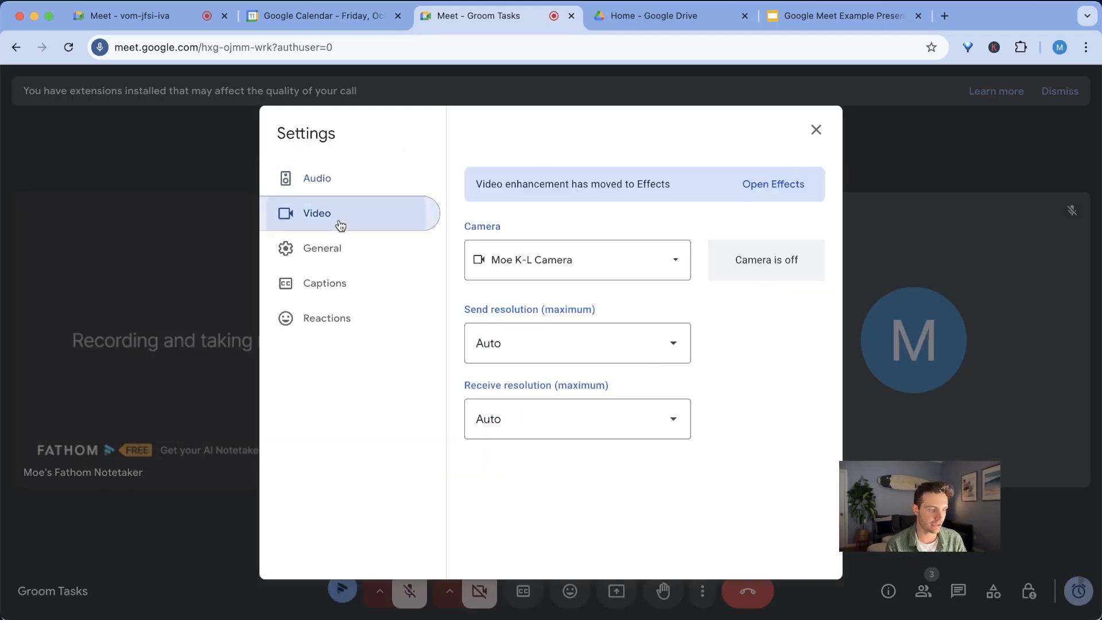
click(576, 344)
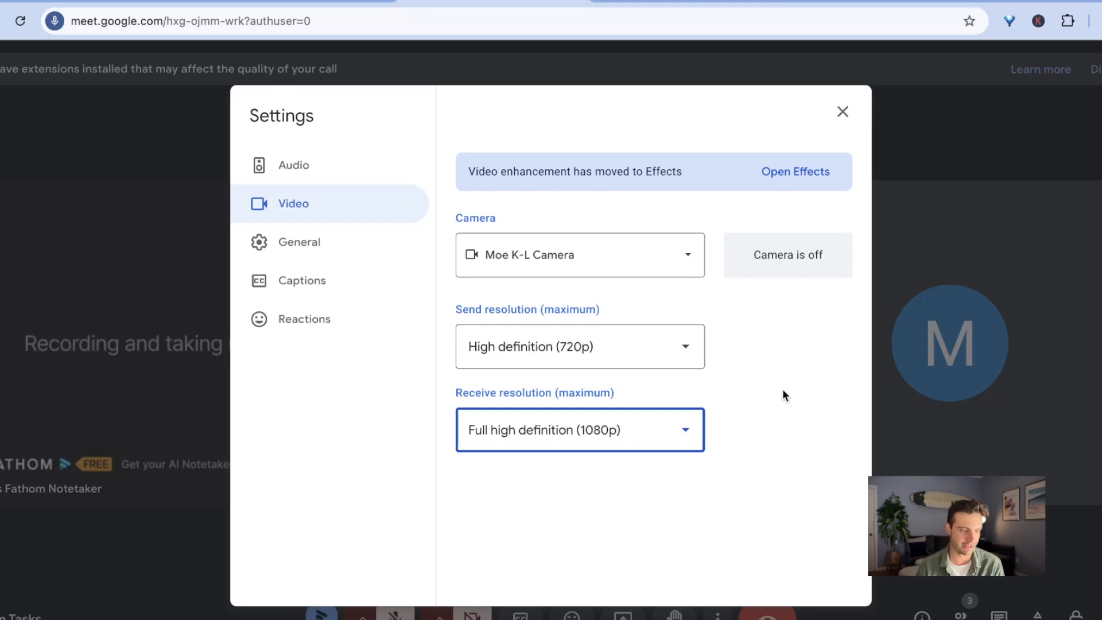
mouse_move(716, 352)
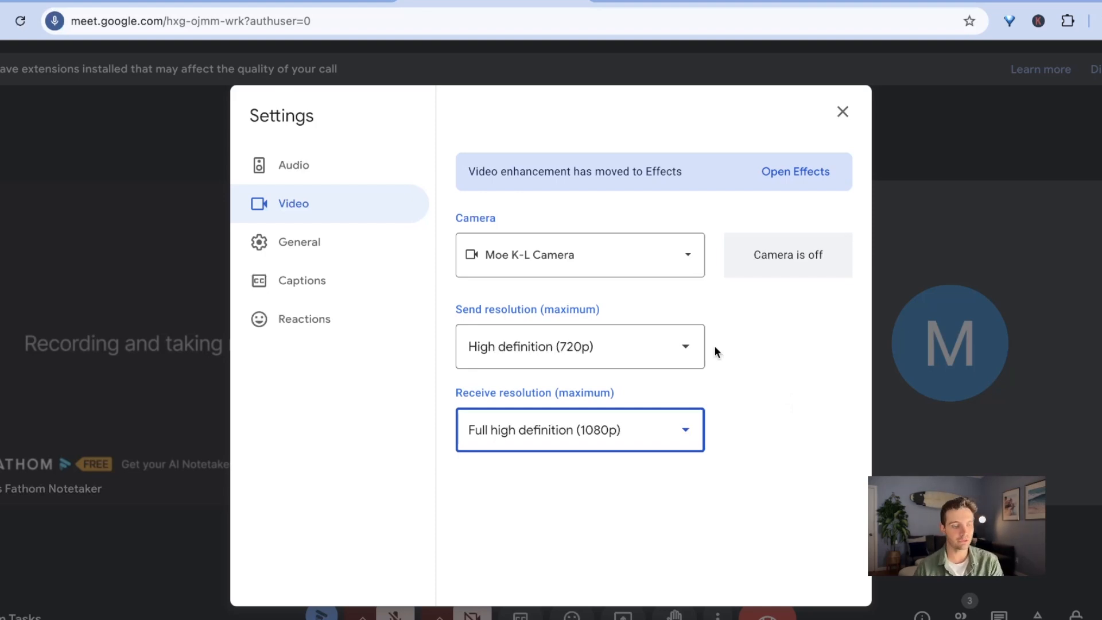
click(579, 345)
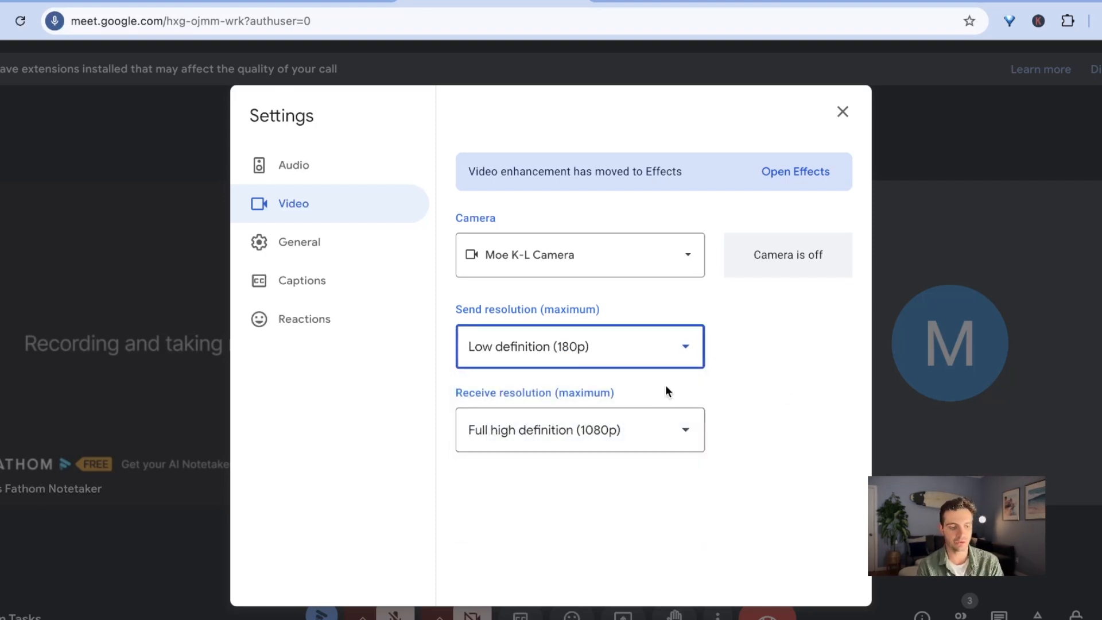
click(579, 346)
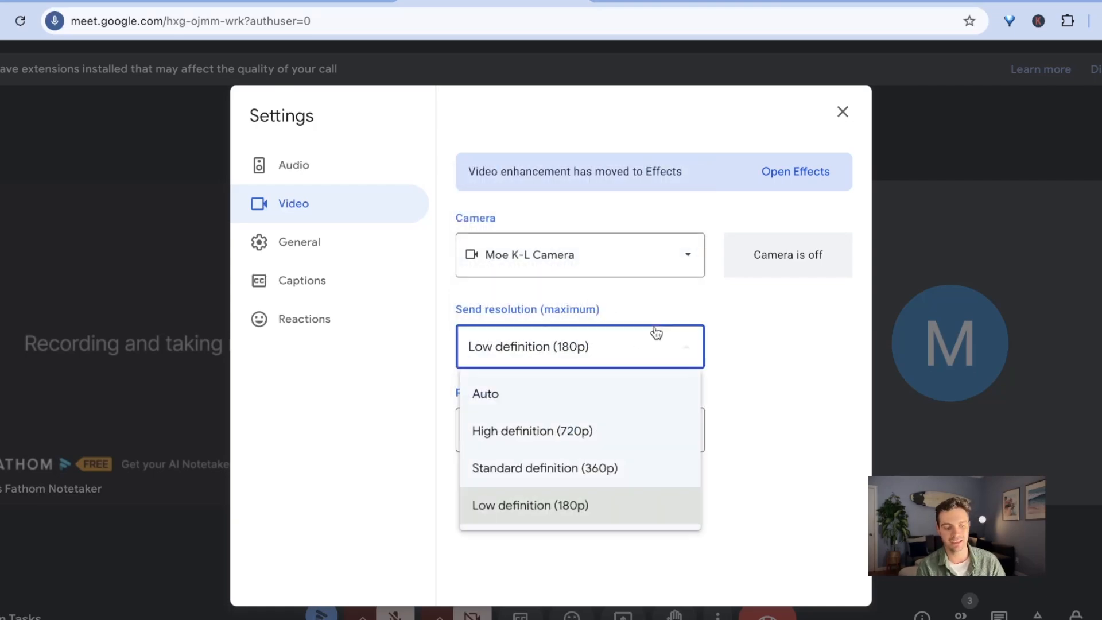
click(842, 112)
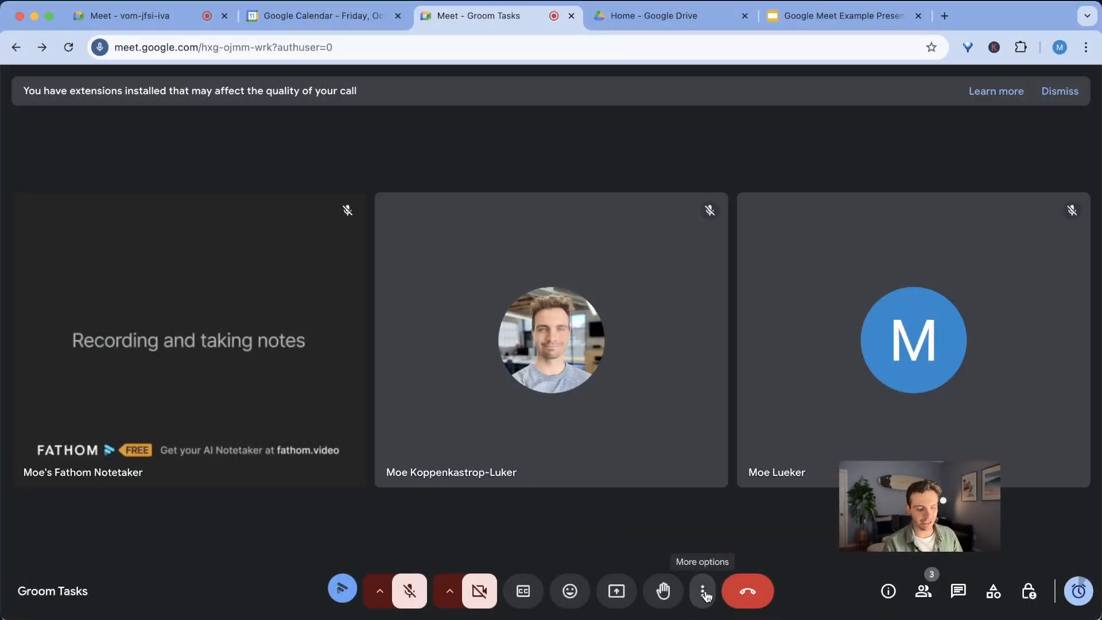
Step: Enable Push to talk in Audio settings, return to the call and test the mic
click(701, 591)
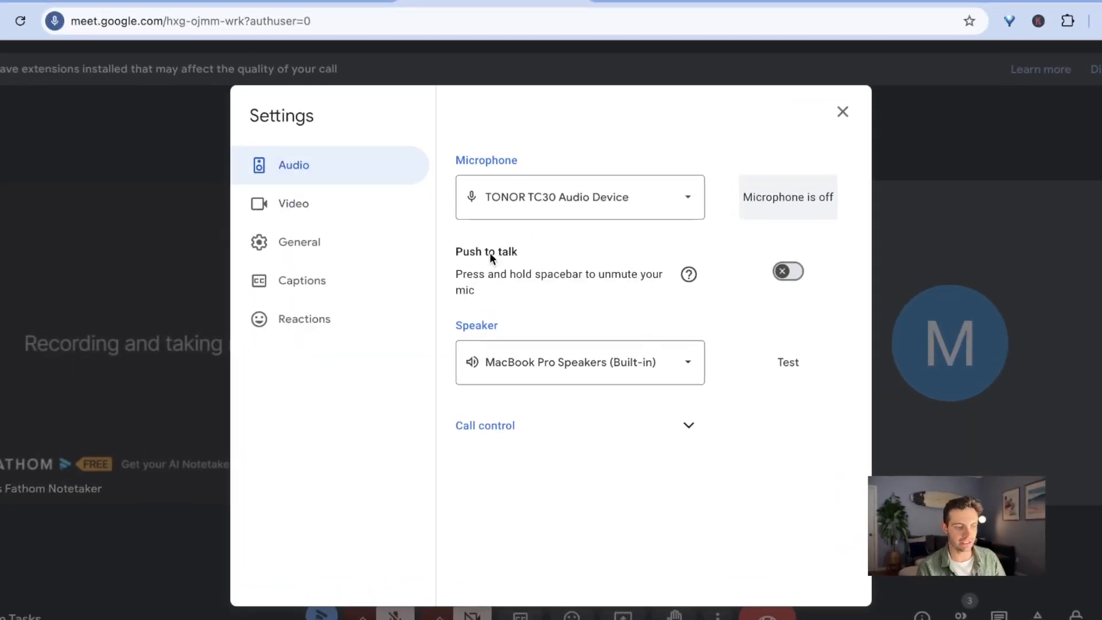
click(788, 271)
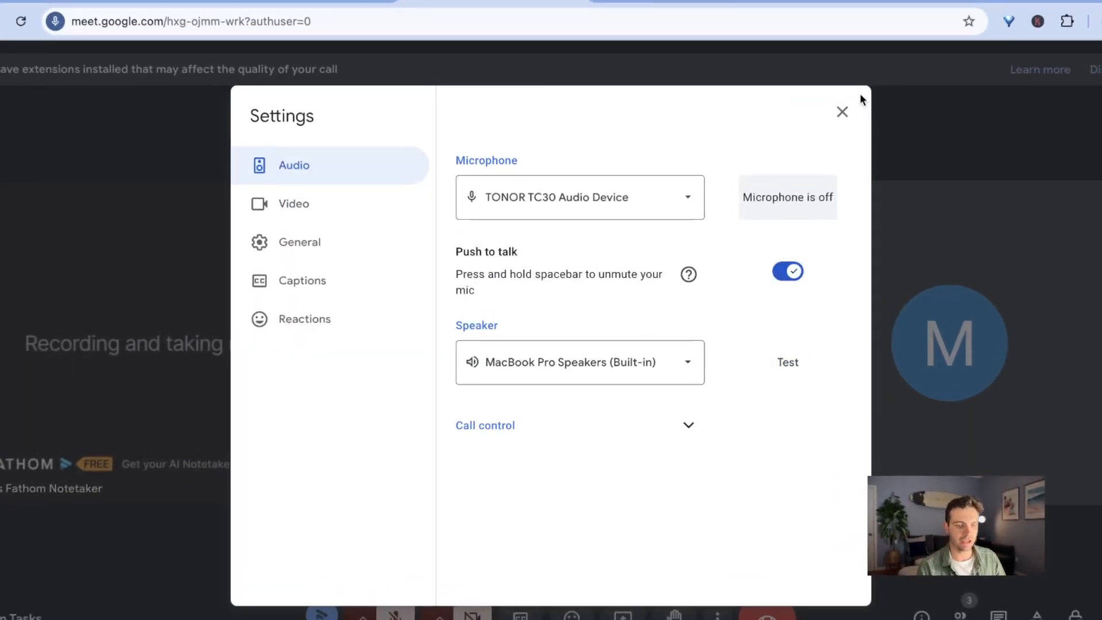
click(841, 112)
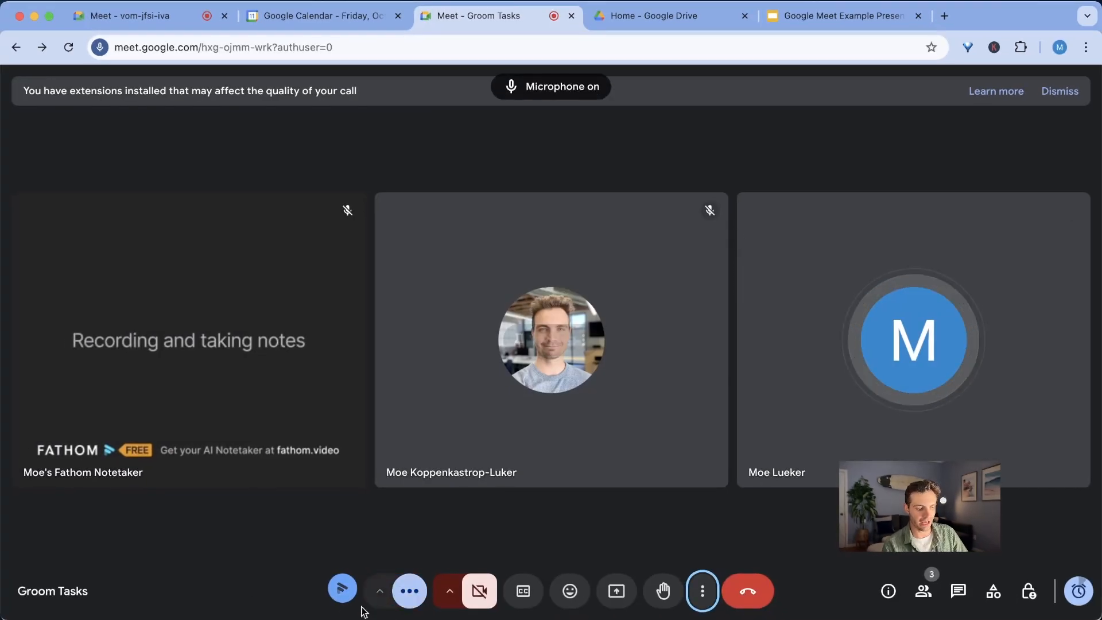
click(409, 591)
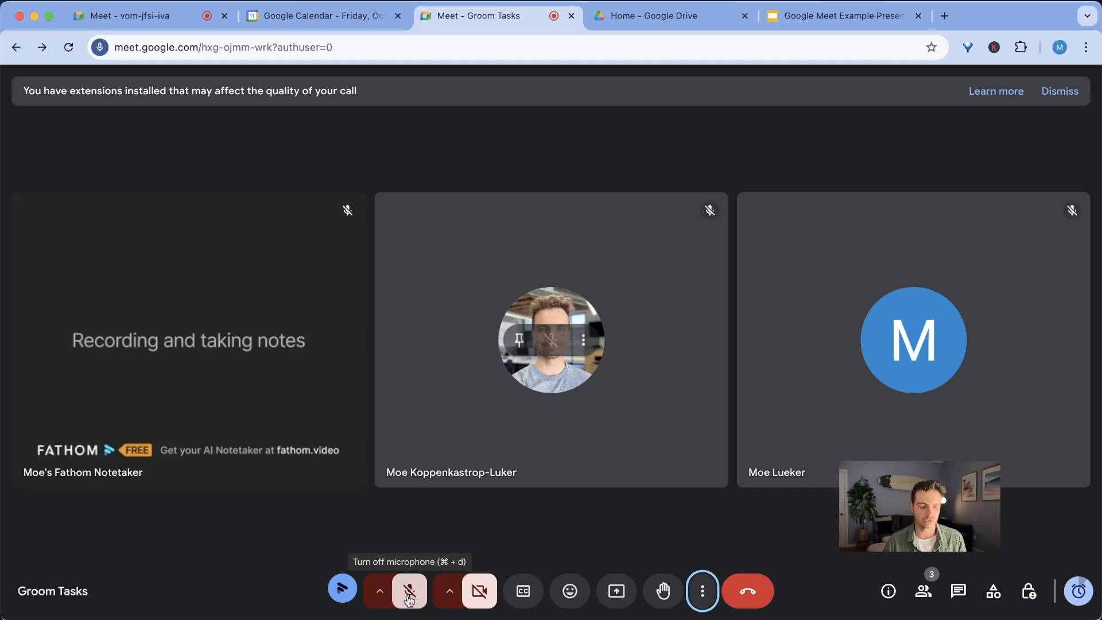
Step: Mute the microphone in the call
click(478, 591)
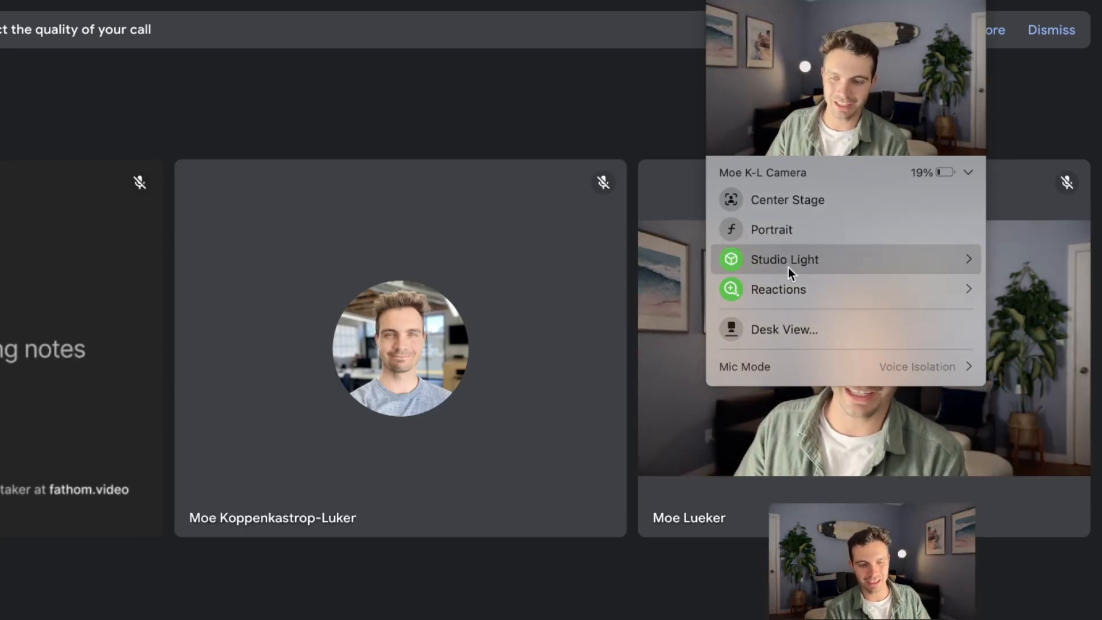
mouse_move(772, 229)
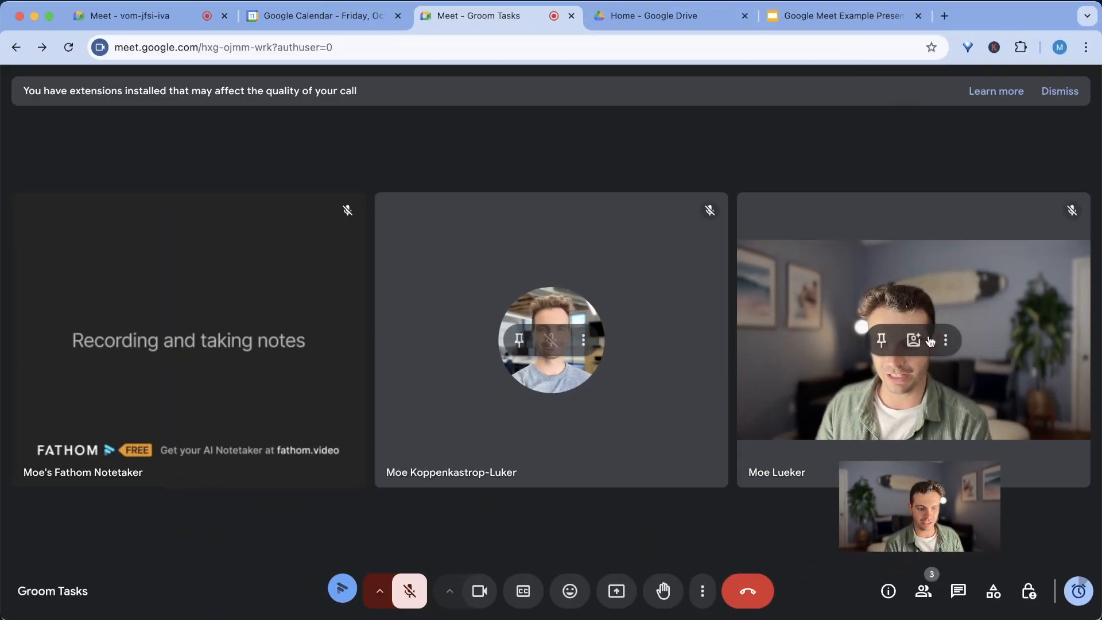
mouse_move(642, 615)
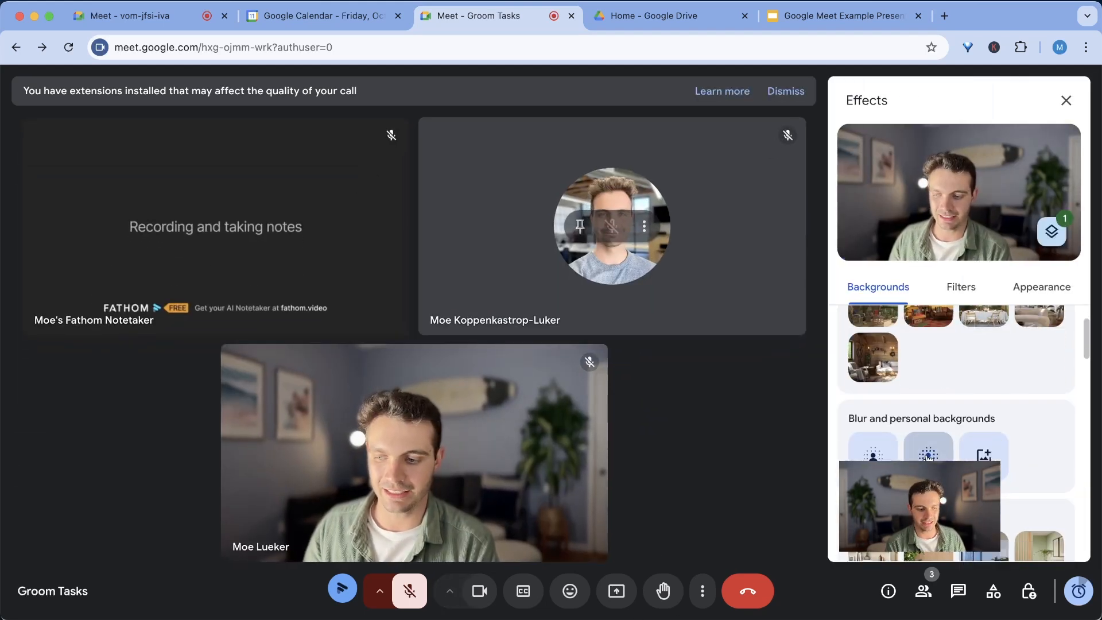
Step: Toggle the bookshelf professional background on and off, ending with no background, and close Effects
click(929, 454)
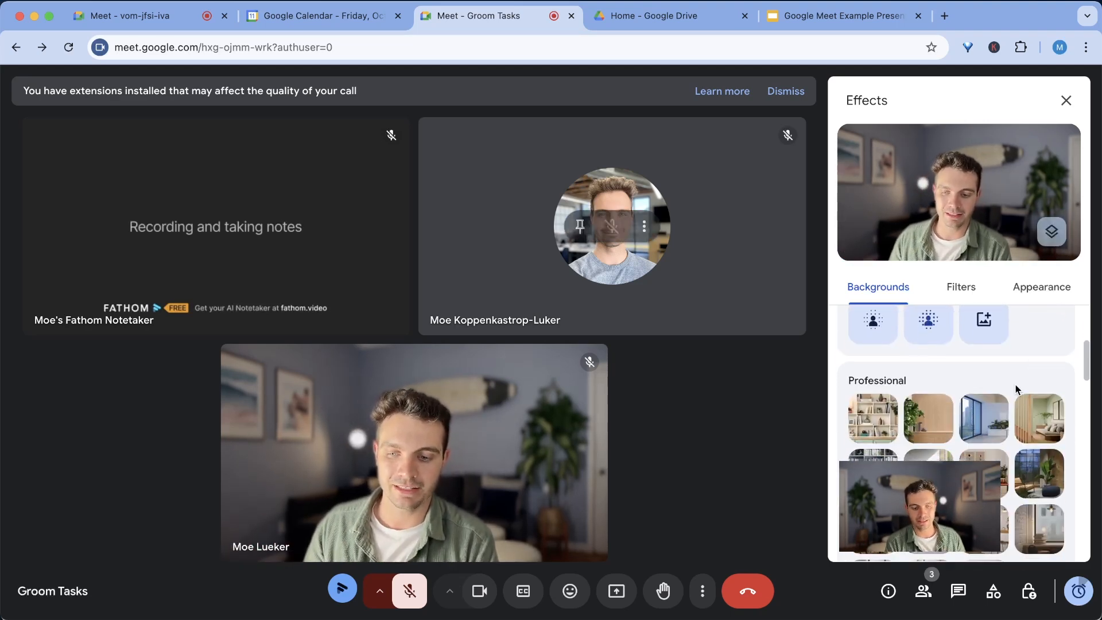
click(872, 418)
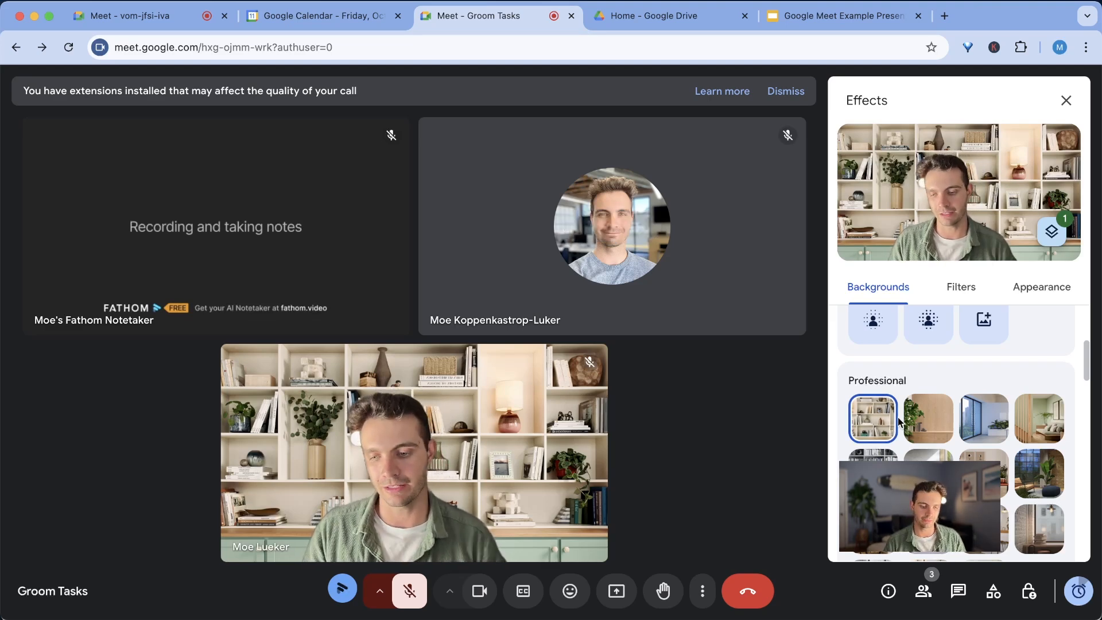
click(926, 419)
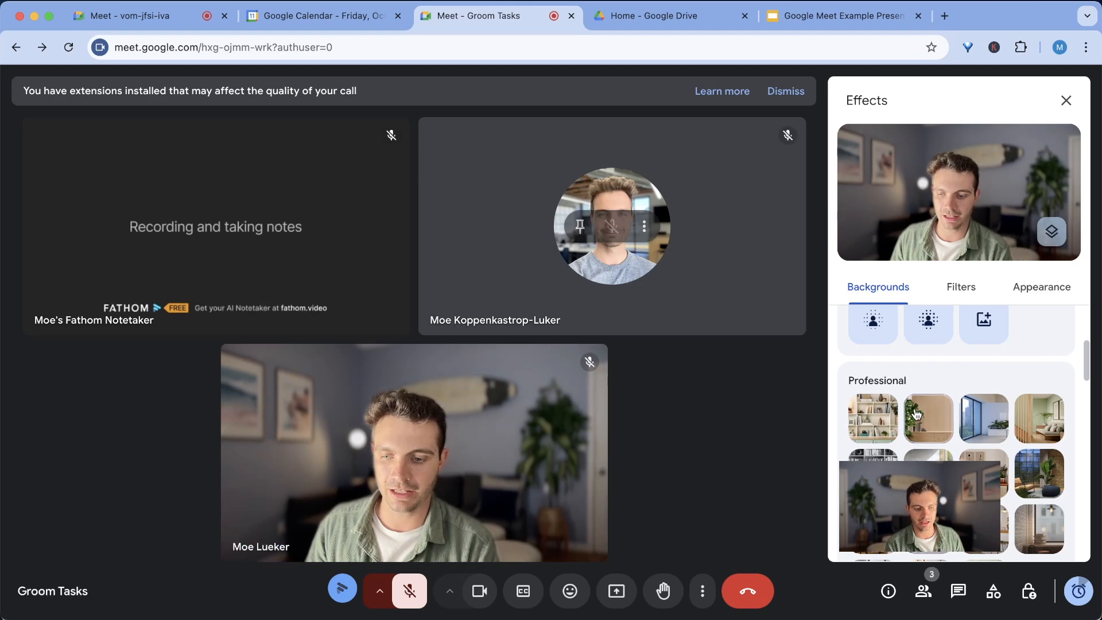
click(871, 418)
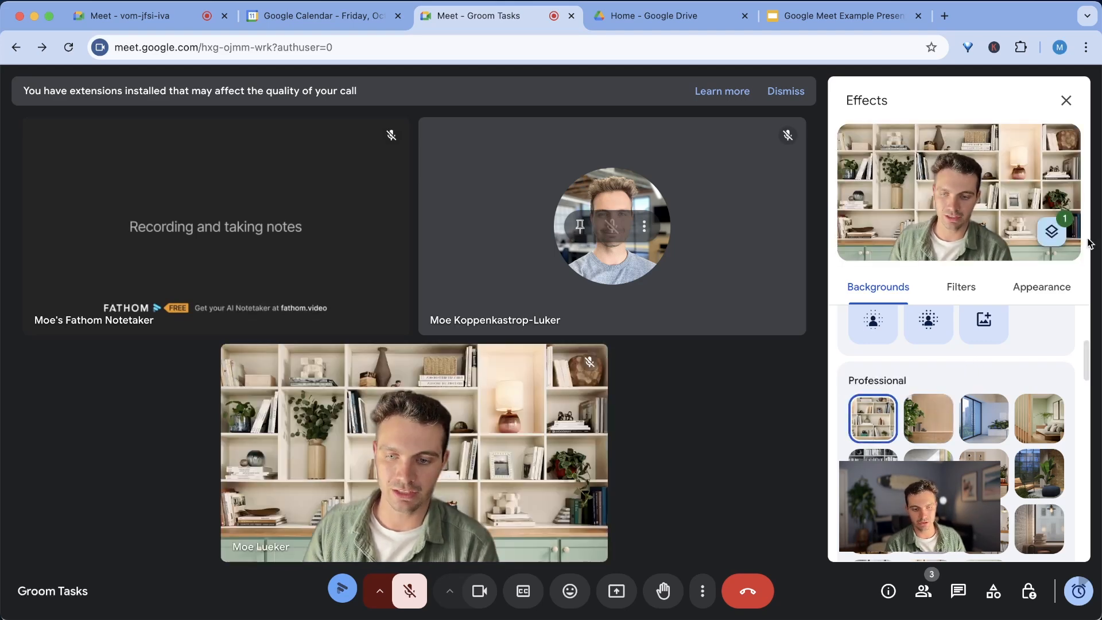
click(1051, 232)
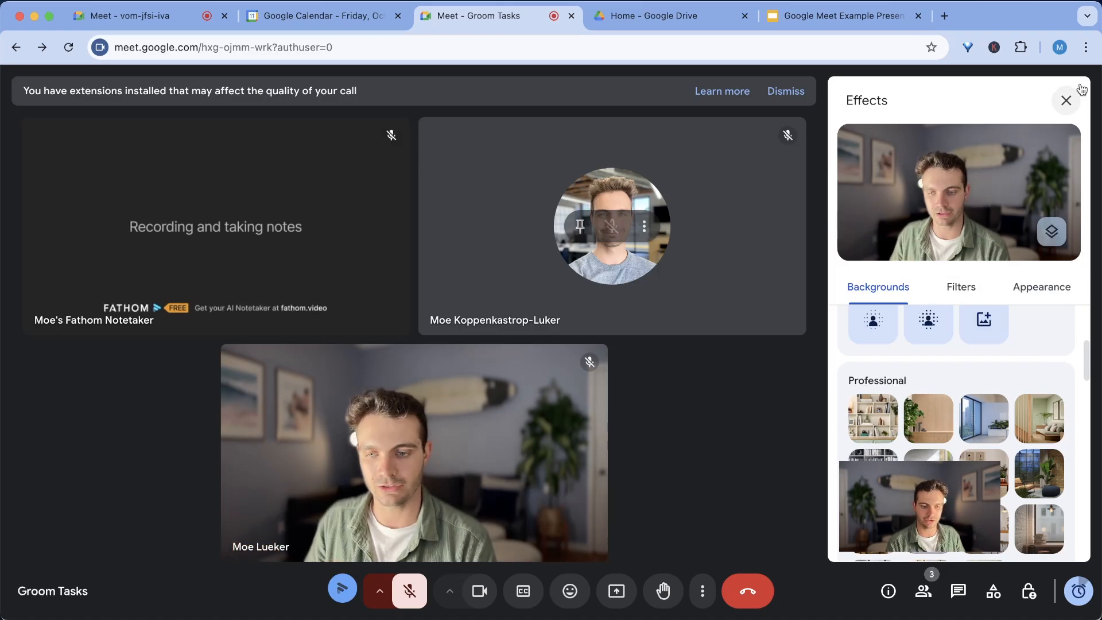
click(1065, 100)
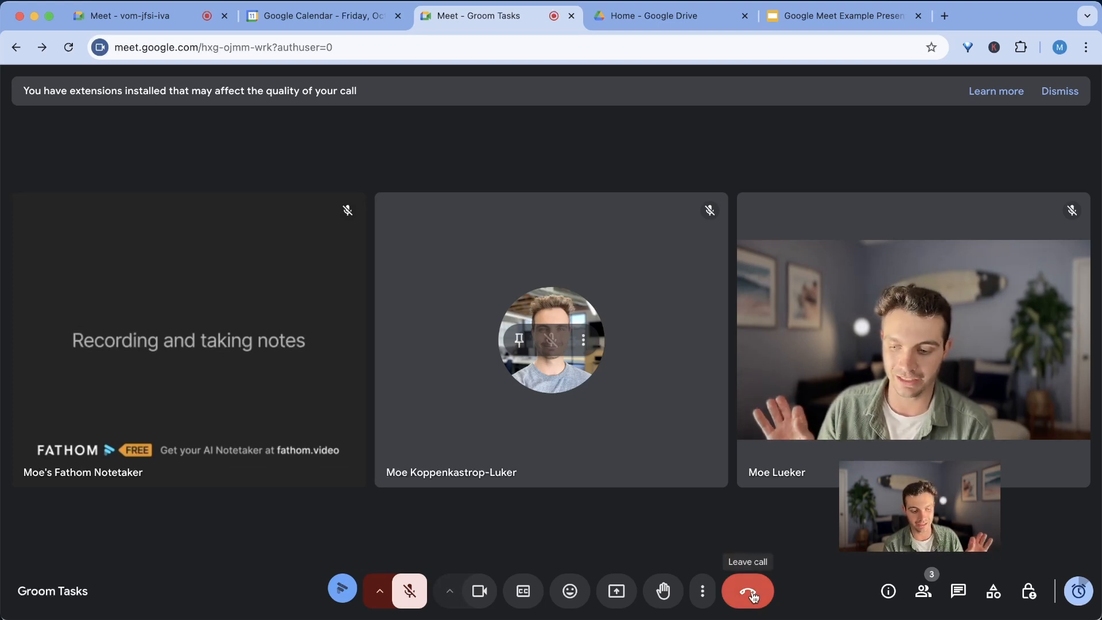
Step: End the Groom Tasks call and view its recording from the Meeting Ended popup
click(746, 590)
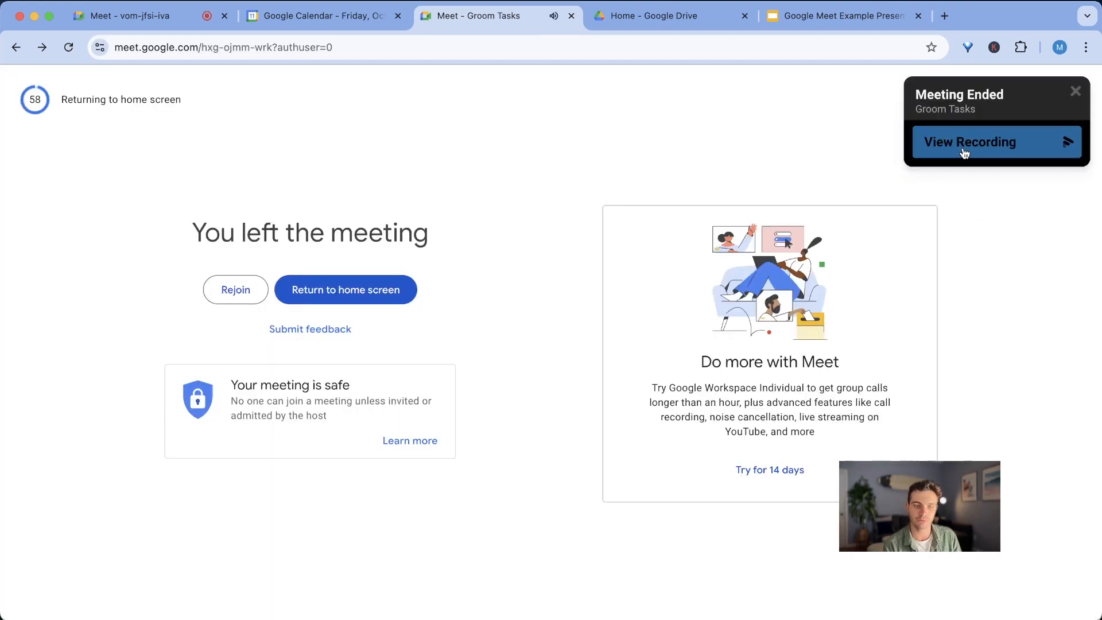
click(970, 142)
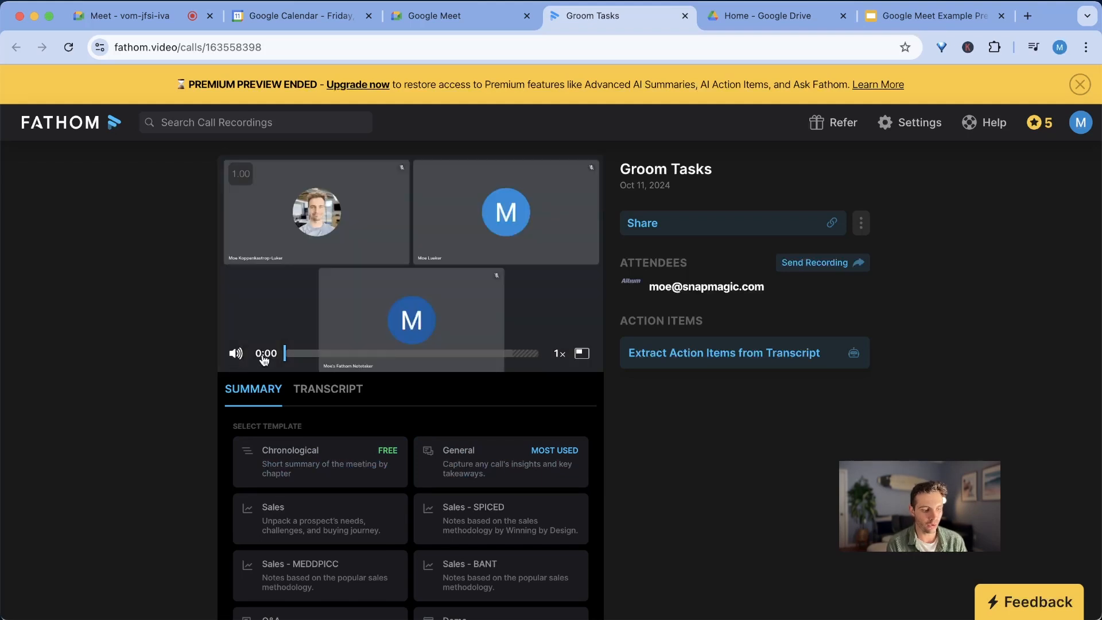
Step: Generate a Chronological AI summary of the call and review it
click(320, 461)
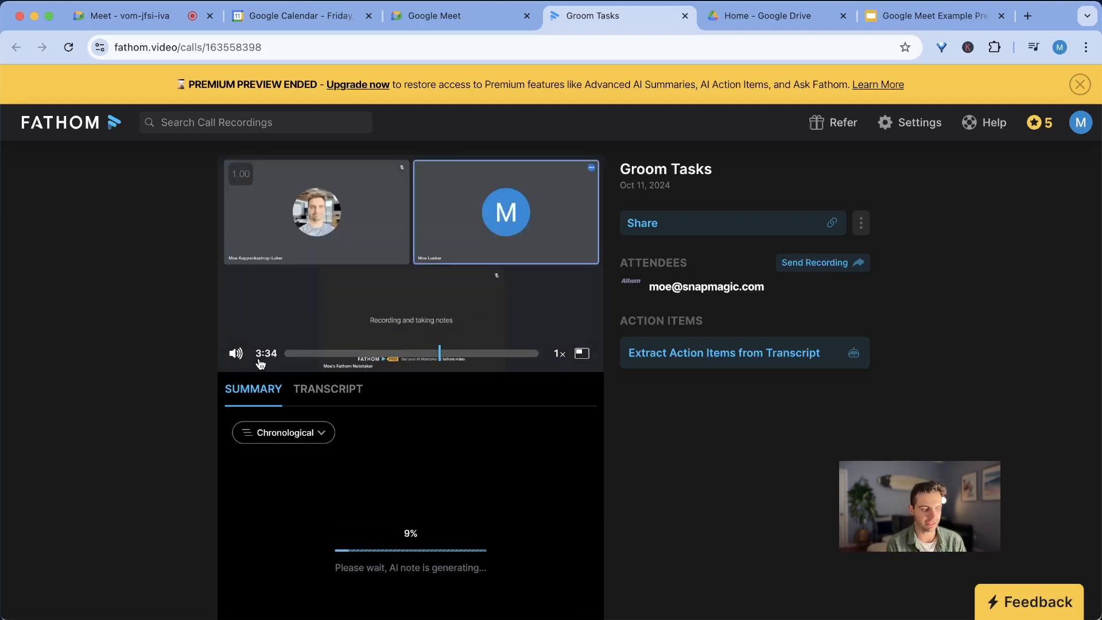
click(328, 388)
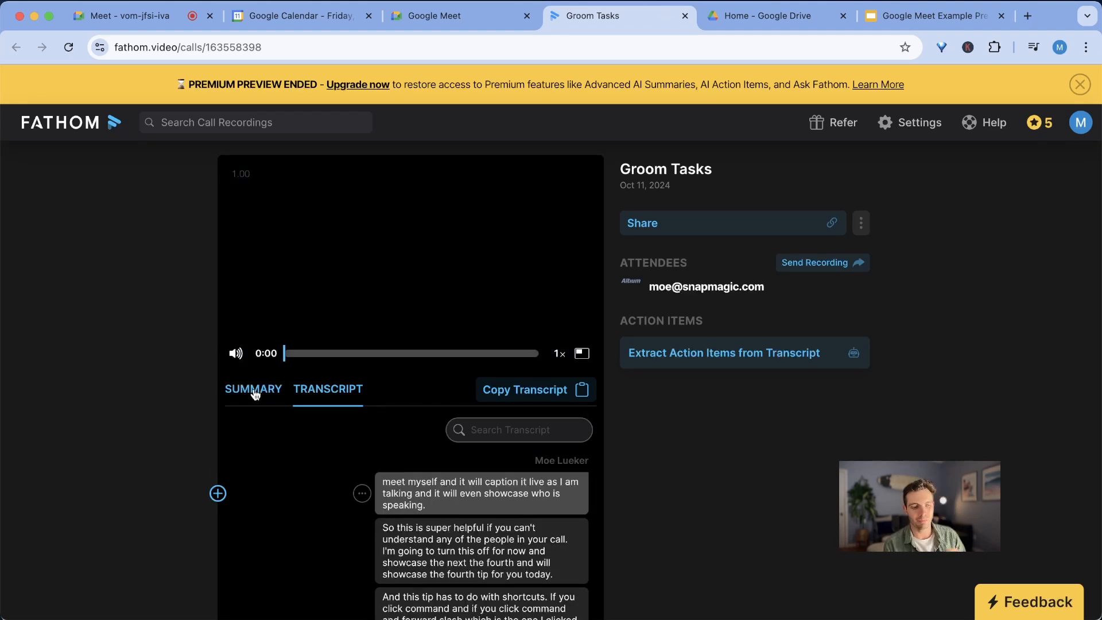
click(253, 389)
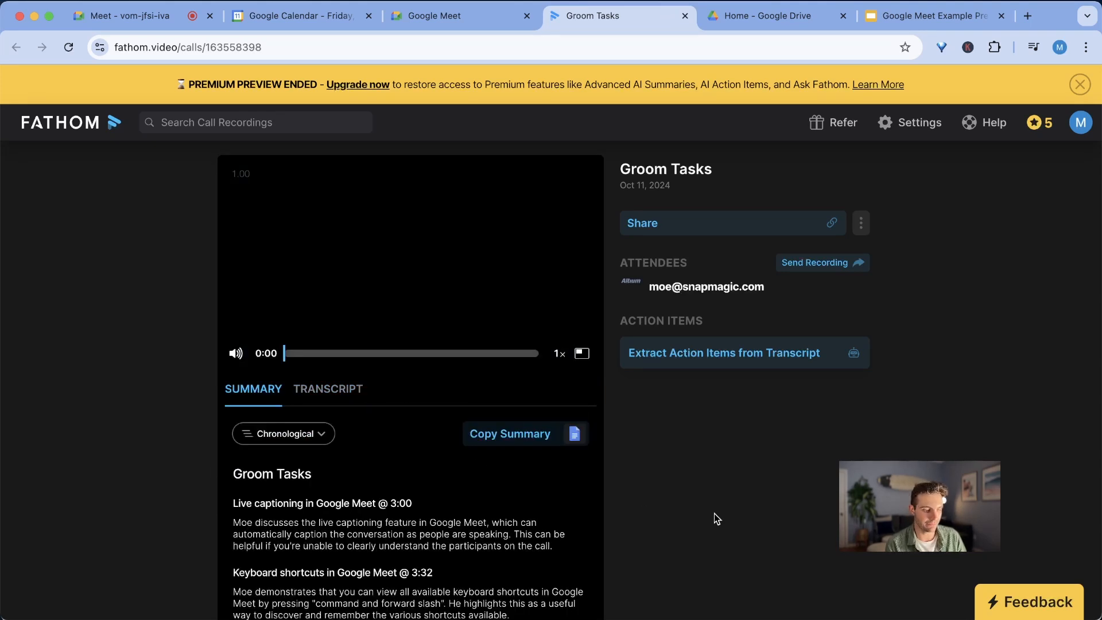
click(283, 434)
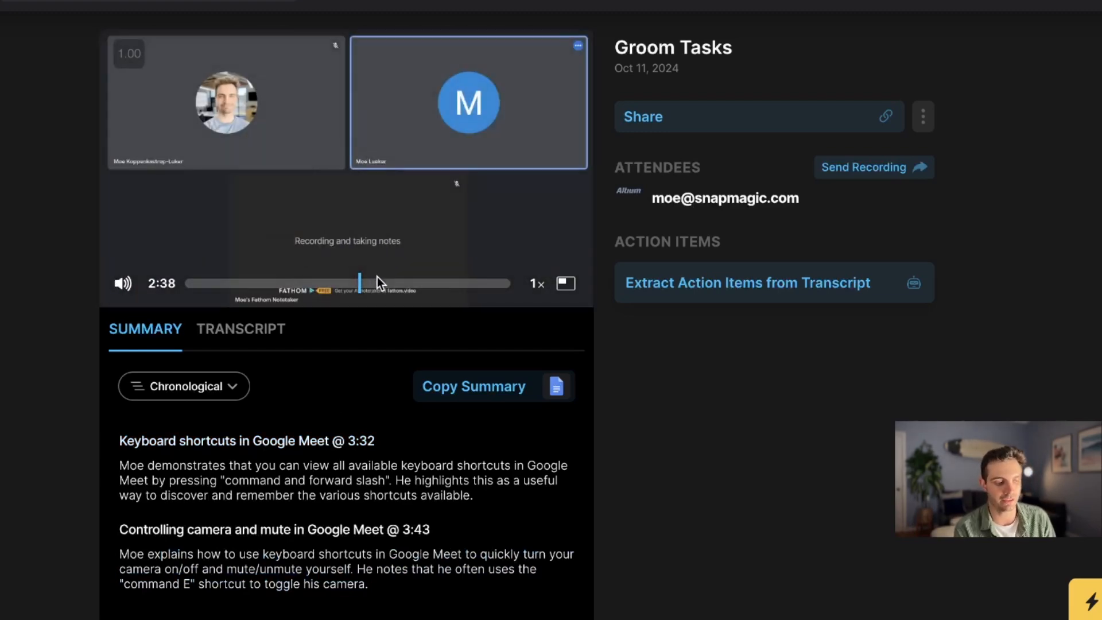
Step: Dismiss the Premium upgrade notice and copy the full call transcript
click(747, 282)
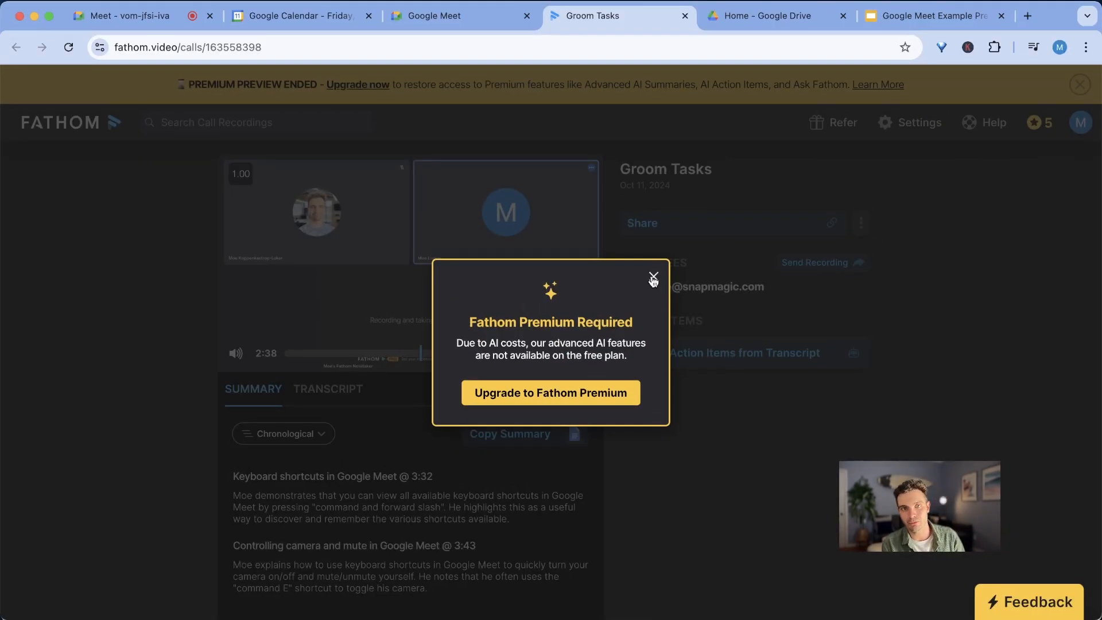
click(653, 276)
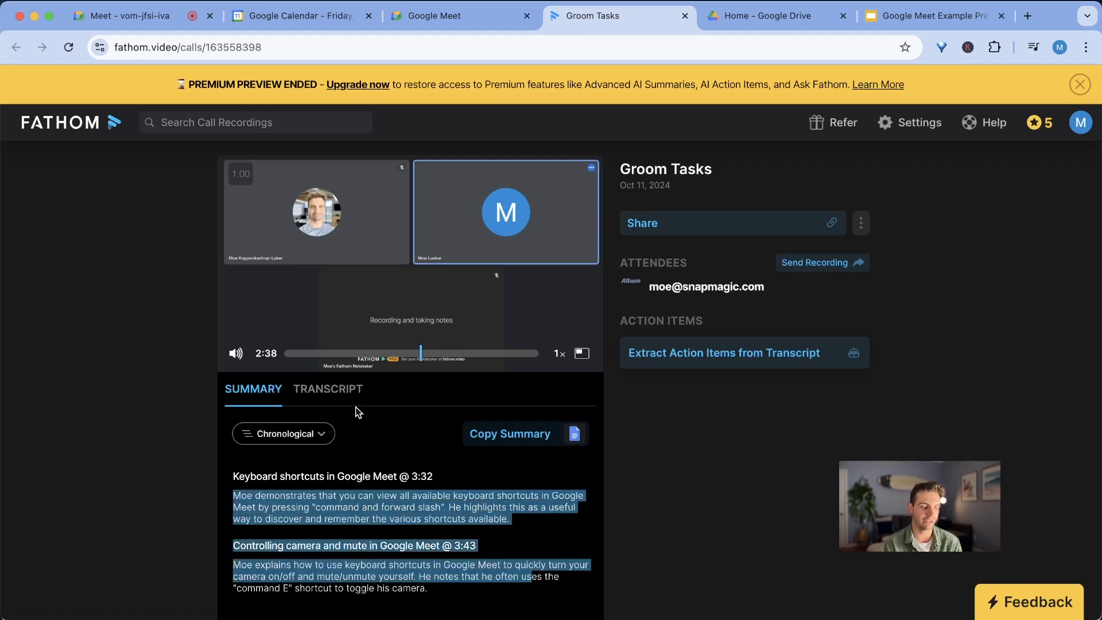
click(328, 389)
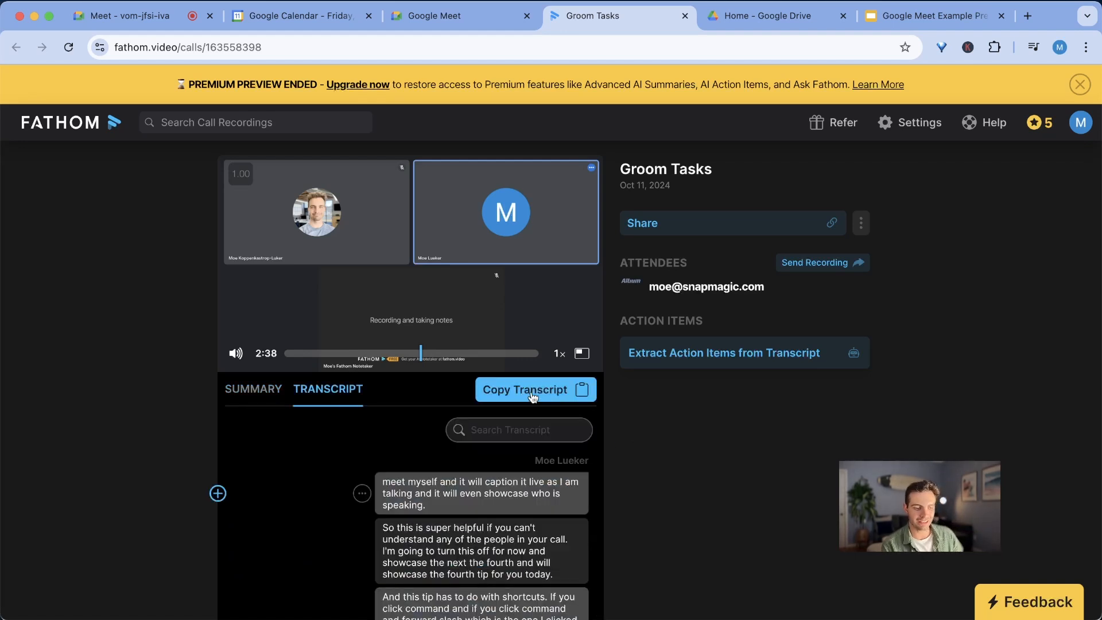
click(534, 389)
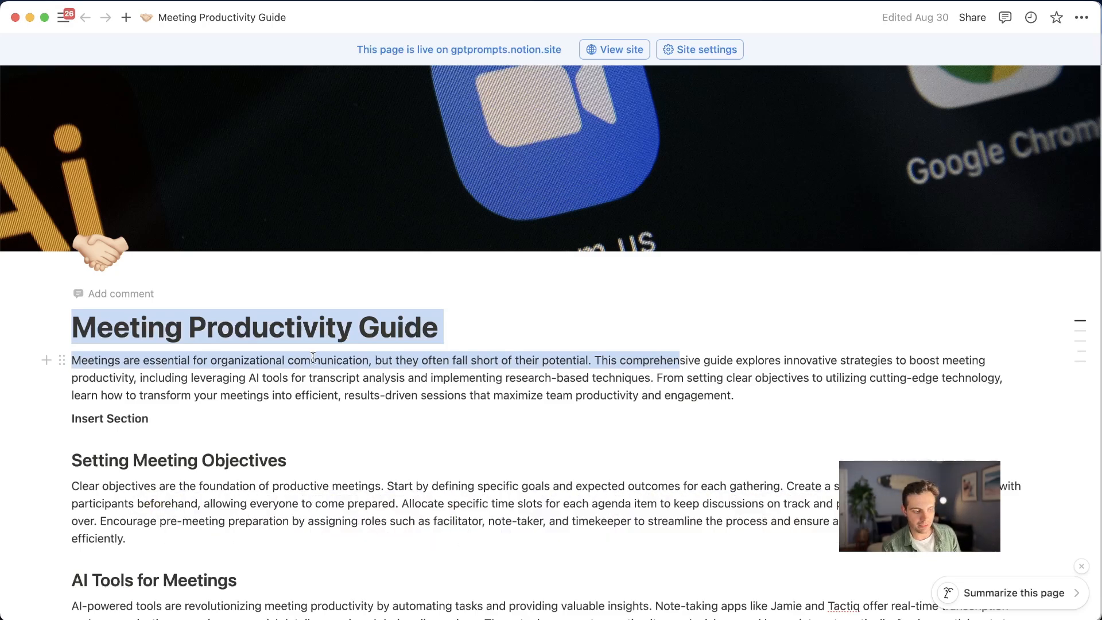
Step: Scroll to 'Follow up Email prompt' in the Notion guide and select the prompt block
scroll(down, 3)
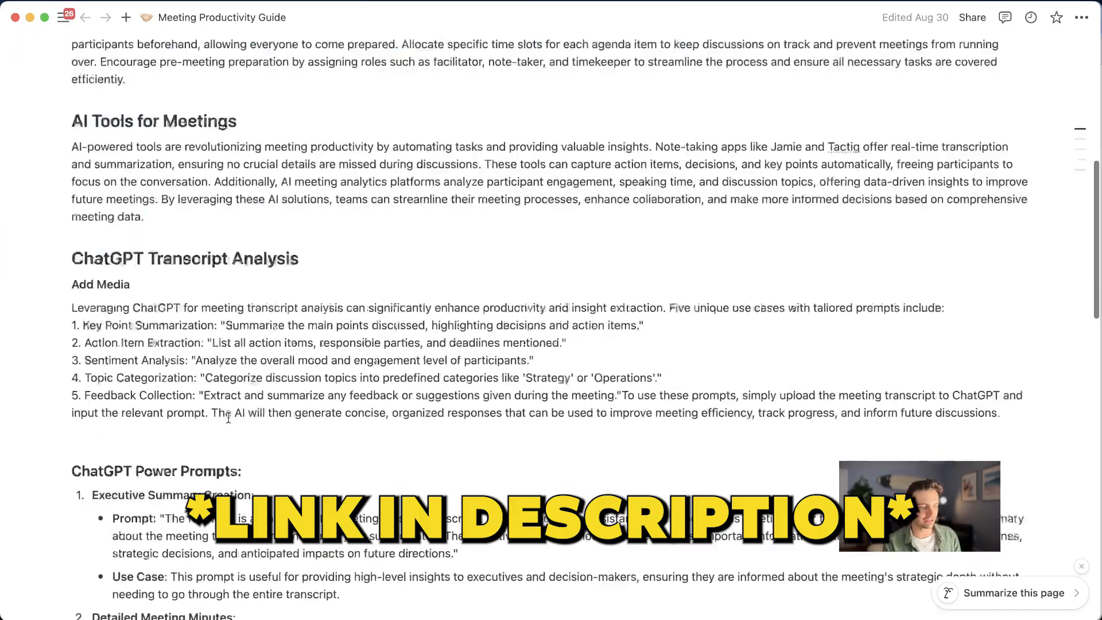
scroll(down, 3)
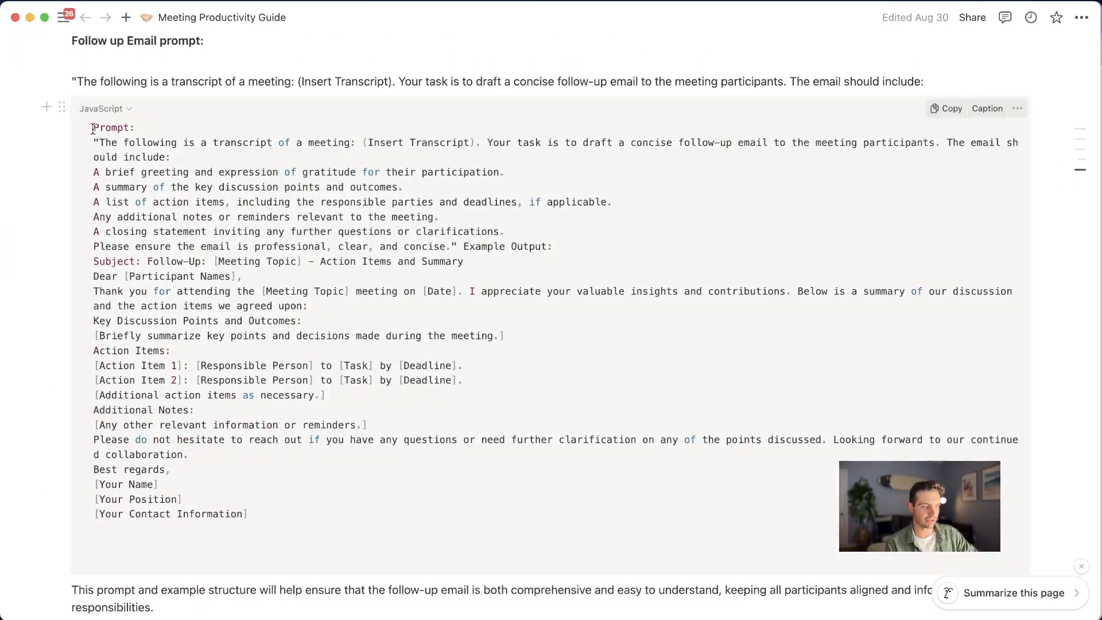
drag(91, 127, 248, 513)
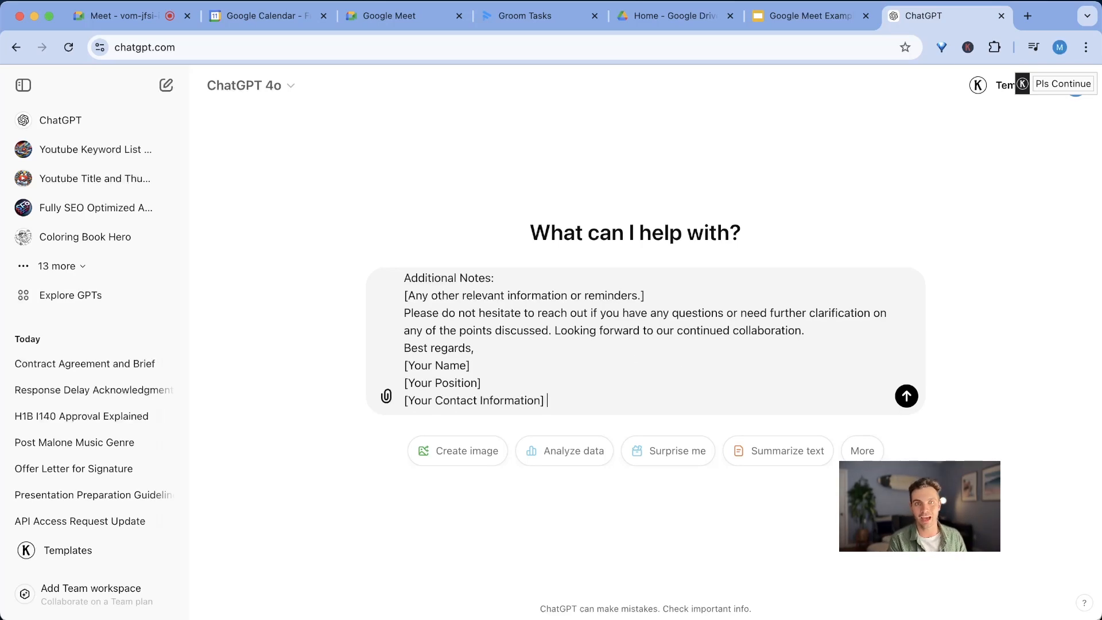
Step: Select the prompt line in Notion, review the drafted email's additional notes, and return to Fathom
click(906, 395)
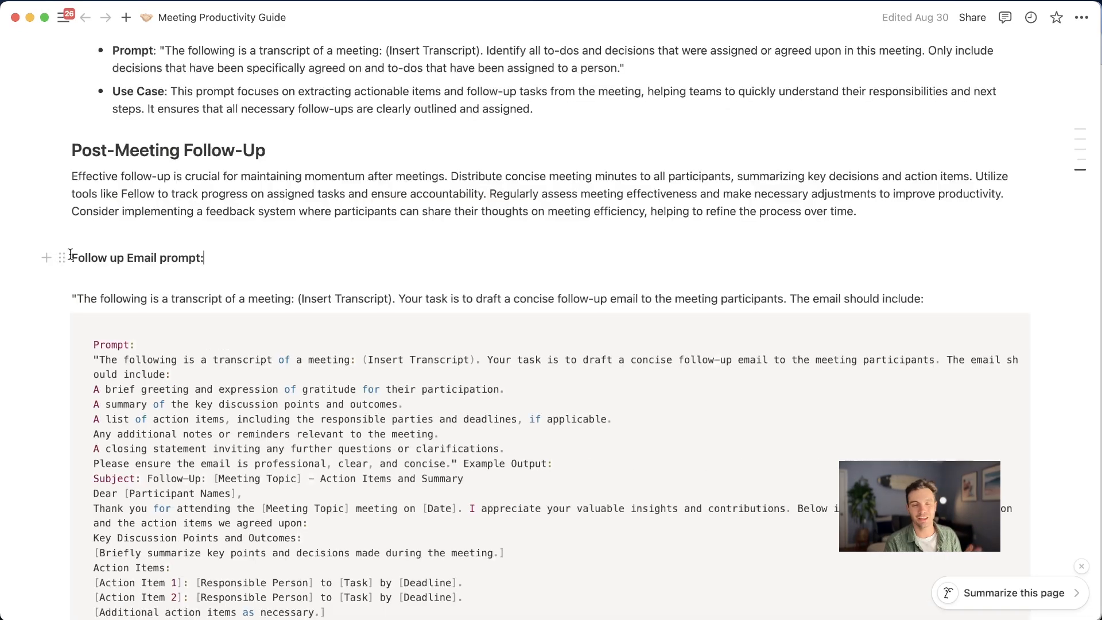
triple_click(137, 257)
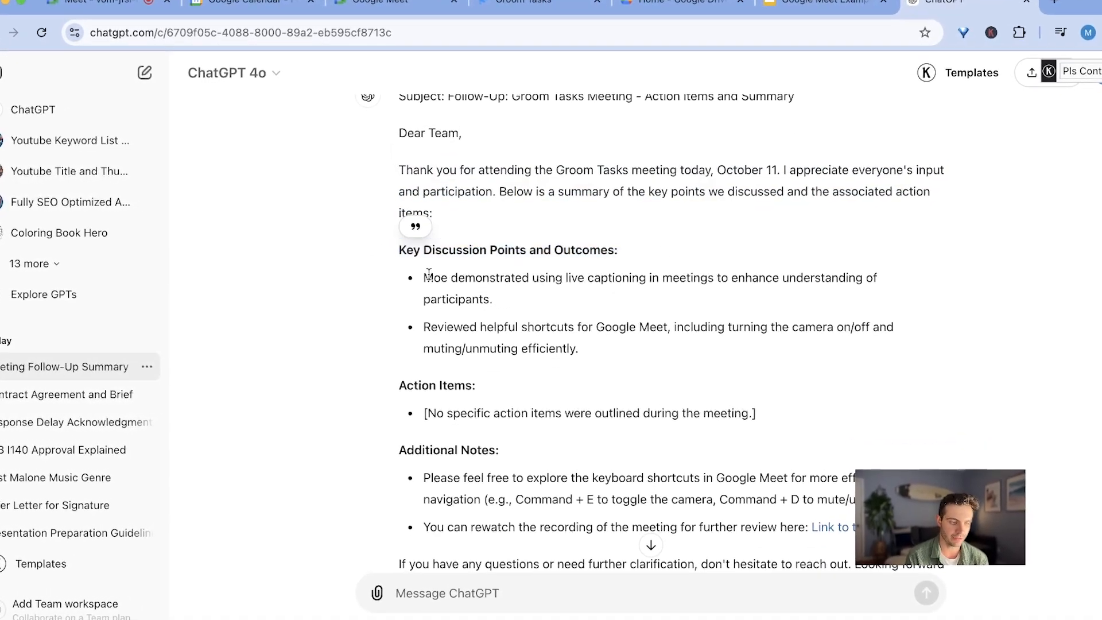
drag(424, 276, 492, 298)
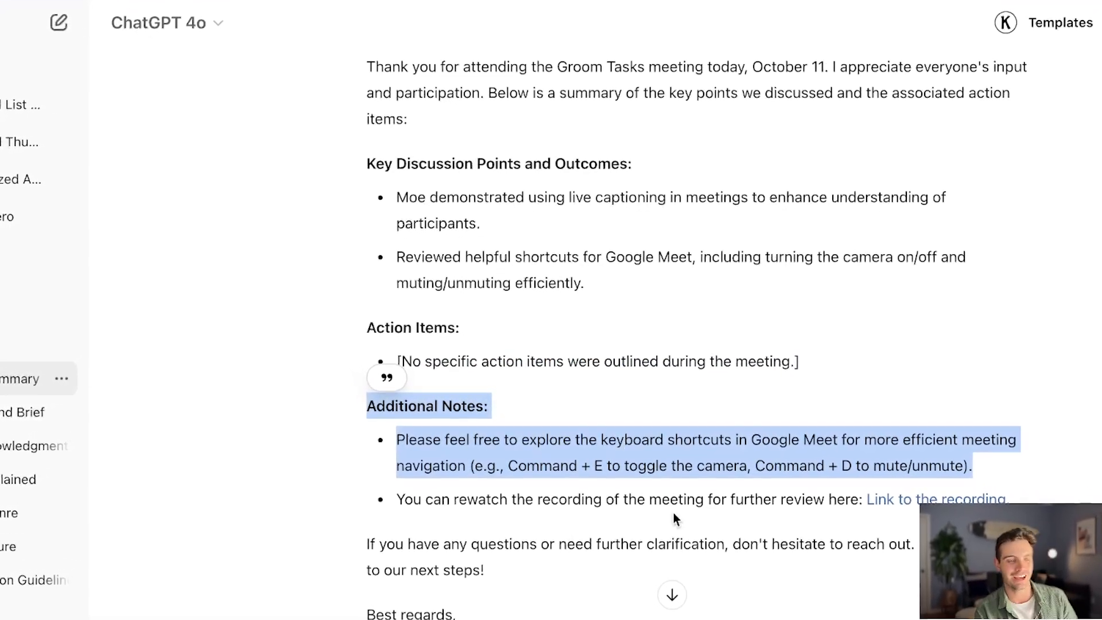
click(523, 15)
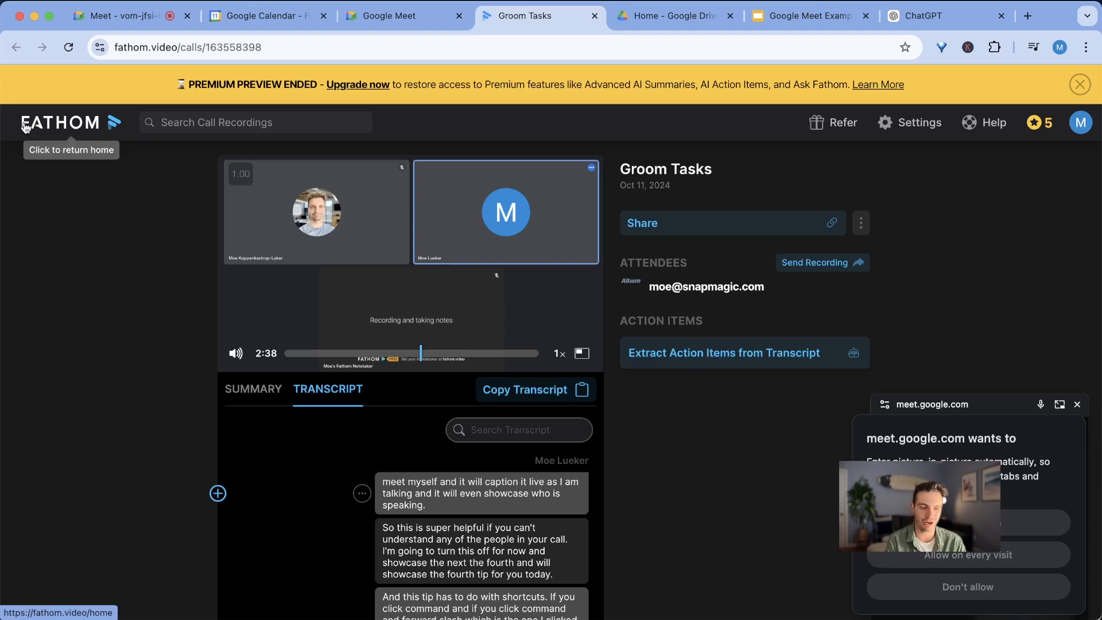
click(391, 16)
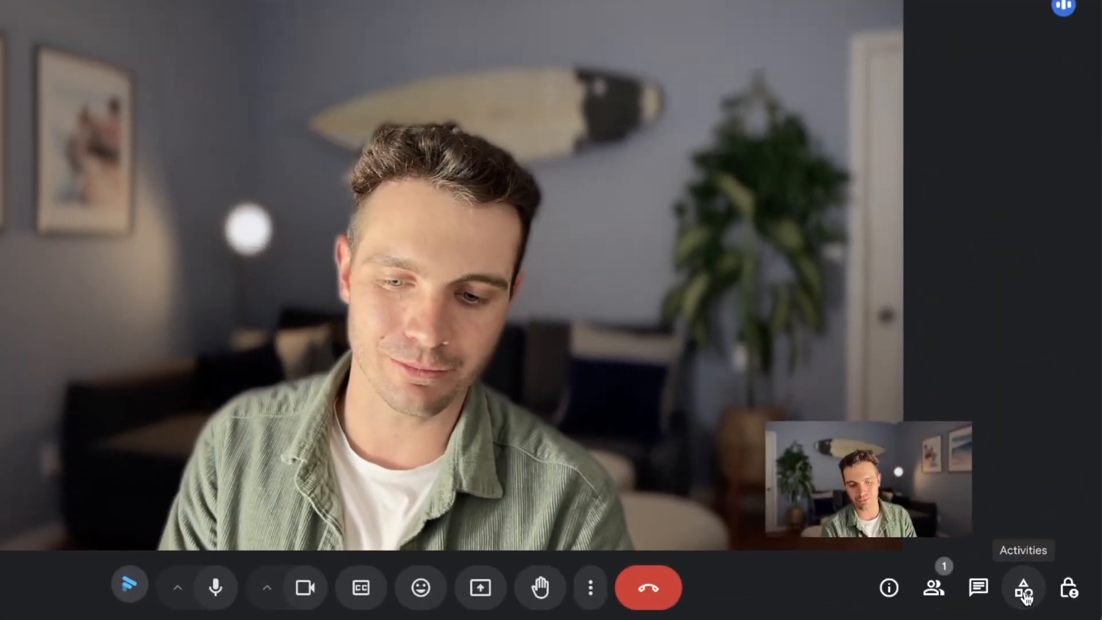
click(1023, 588)
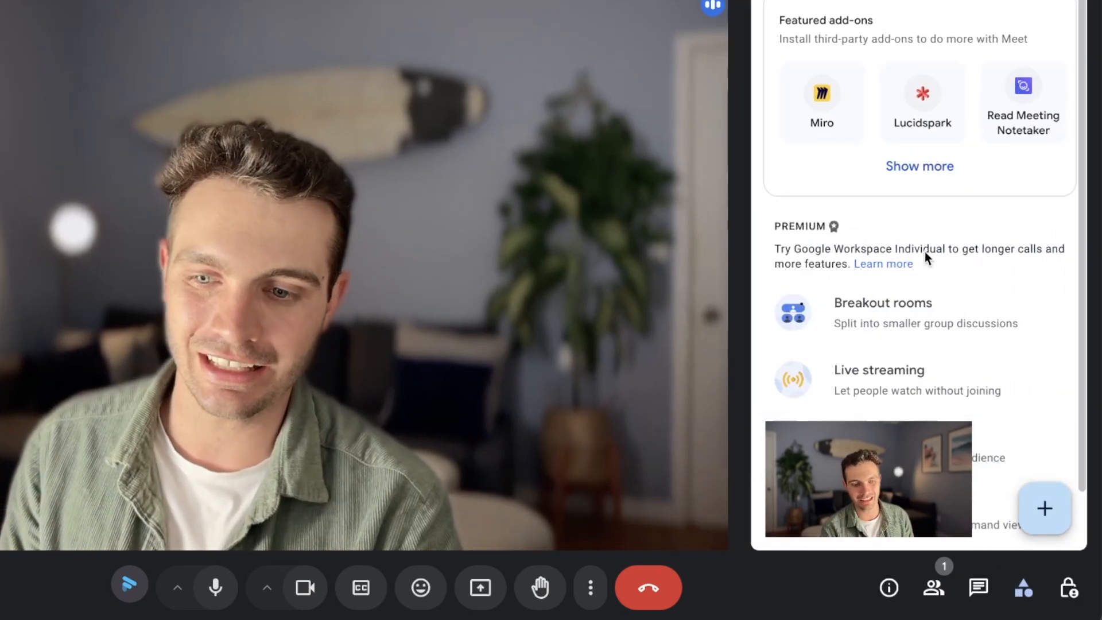
click(919, 166)
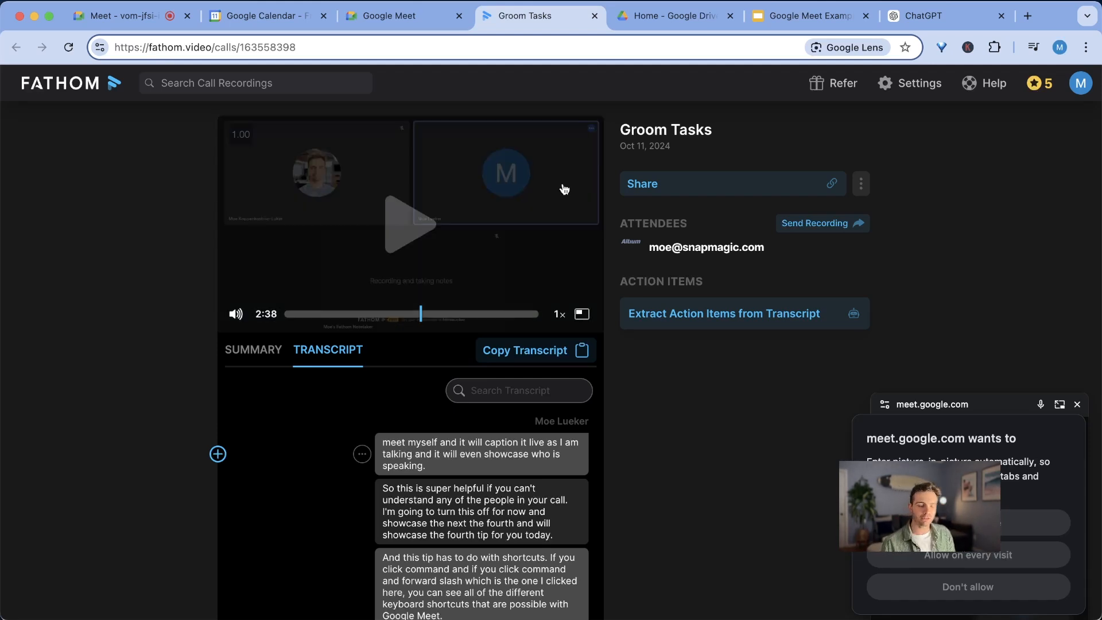
click(909, 82)
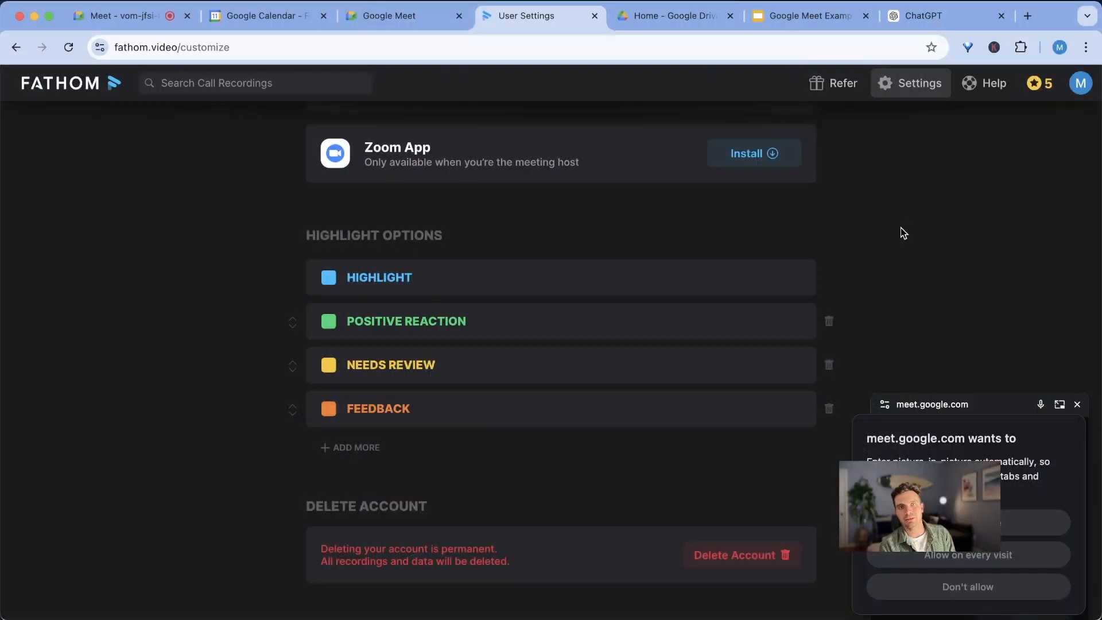